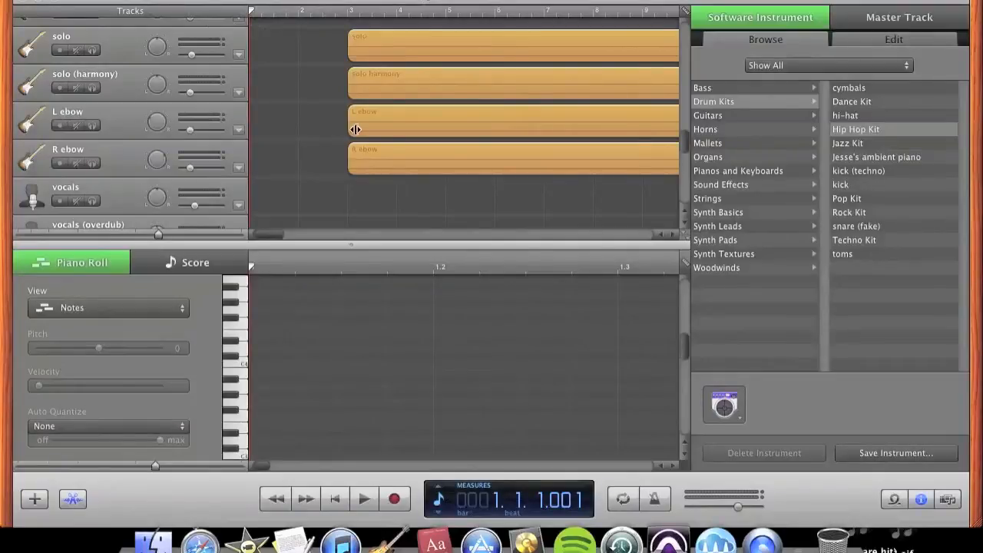
mouse_move(313, 135)
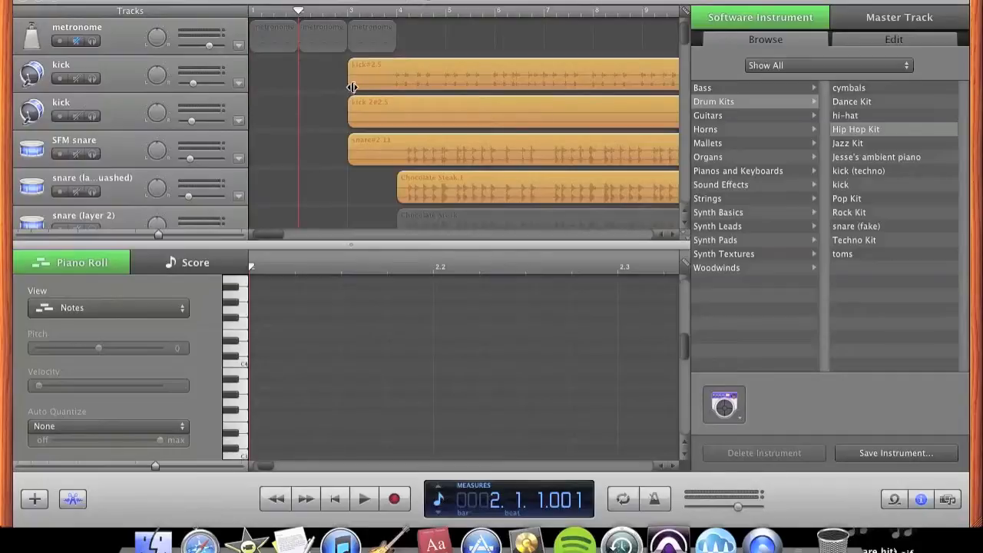
mouse_move(359, 78)
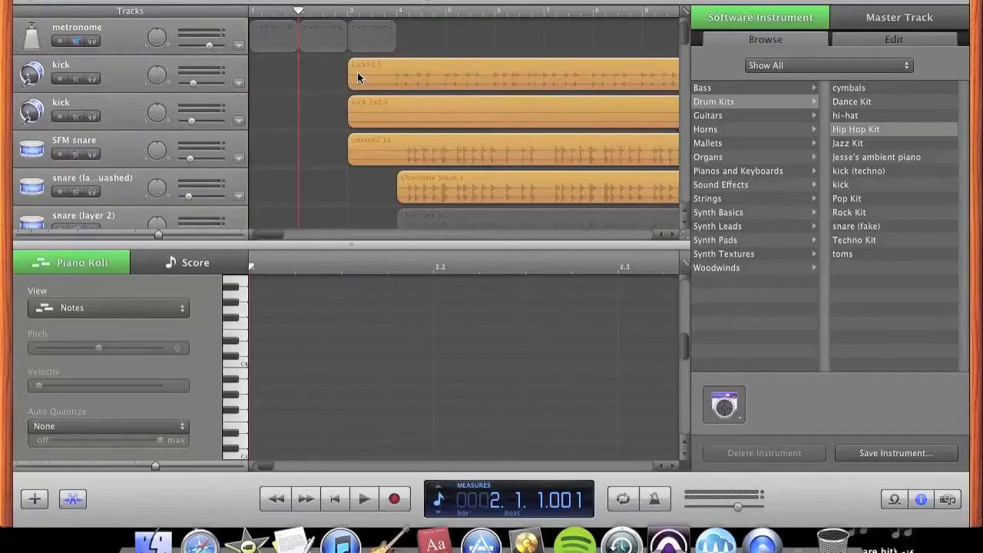
- Scroll the track list down past the guitar, solo, ebow and vocal tracks
scroll("up", 3)
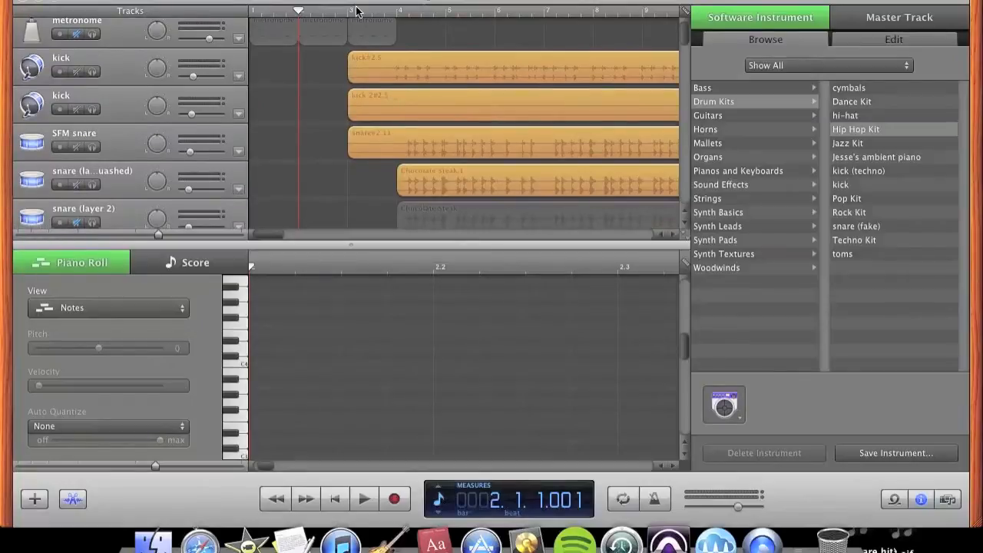
mouse_move(358, 102)
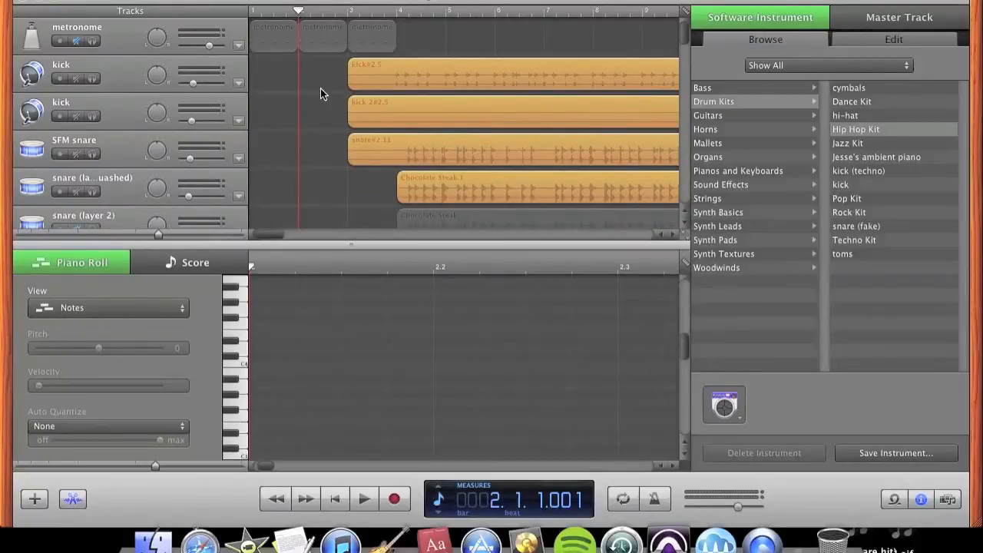
scroll("down", 3)
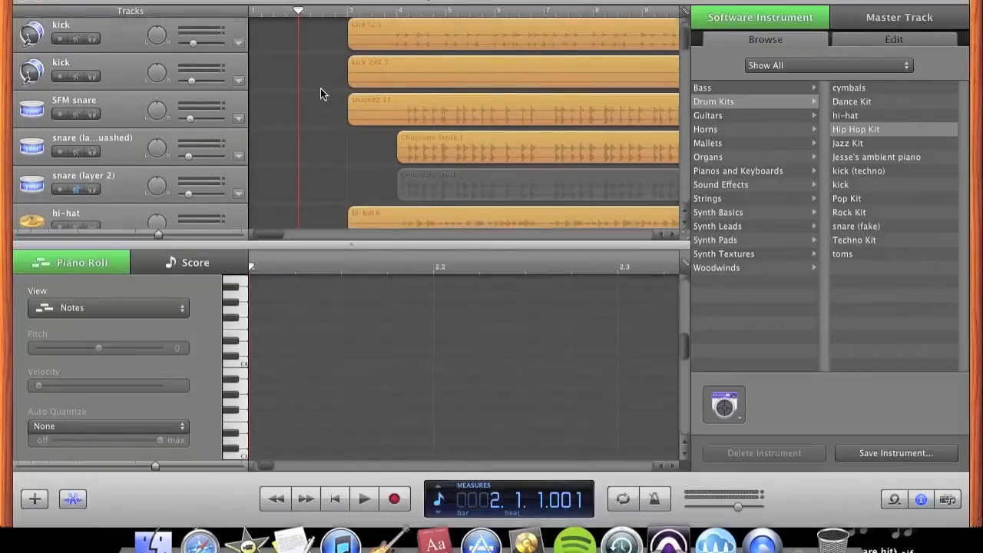
scroll("down", 3)
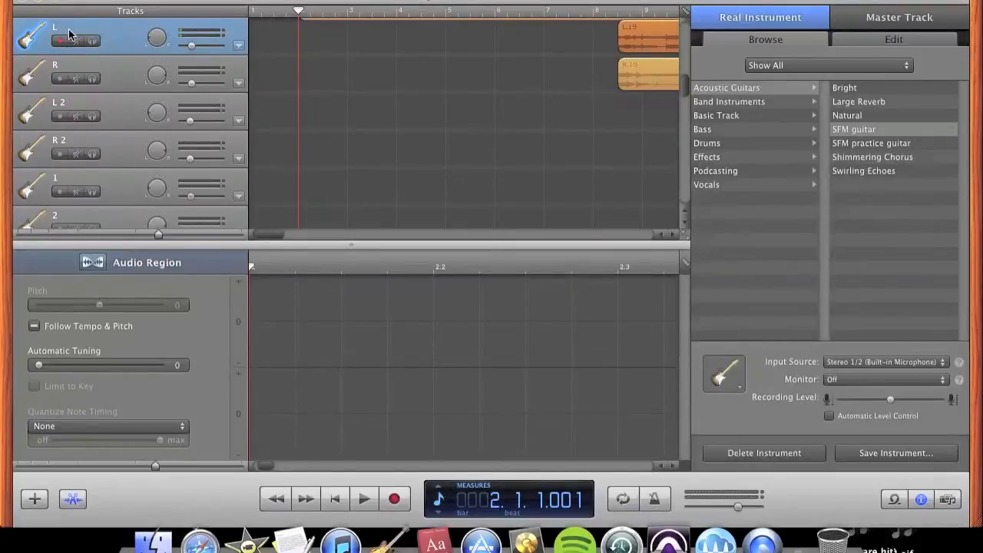
mouse_move(113, 129)
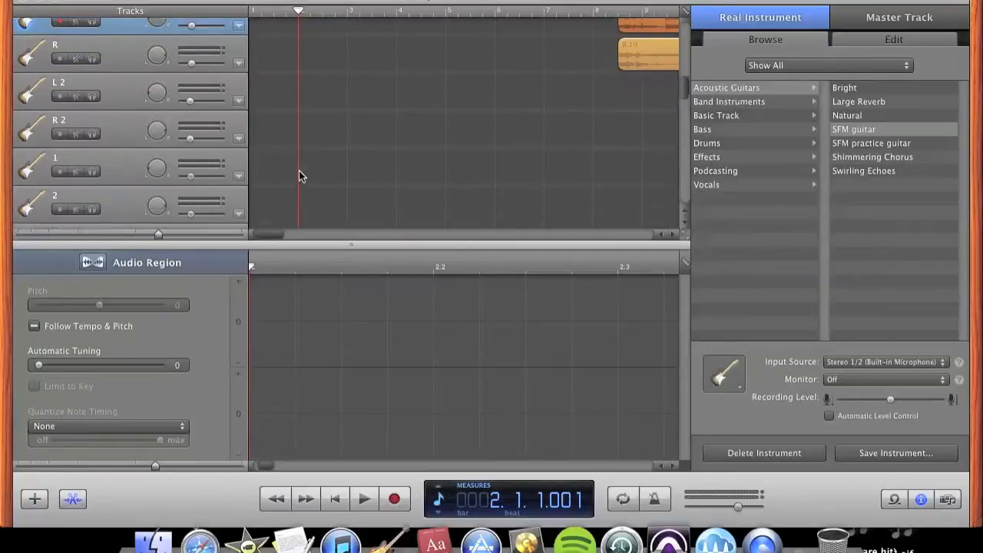
scroll("down", 3)
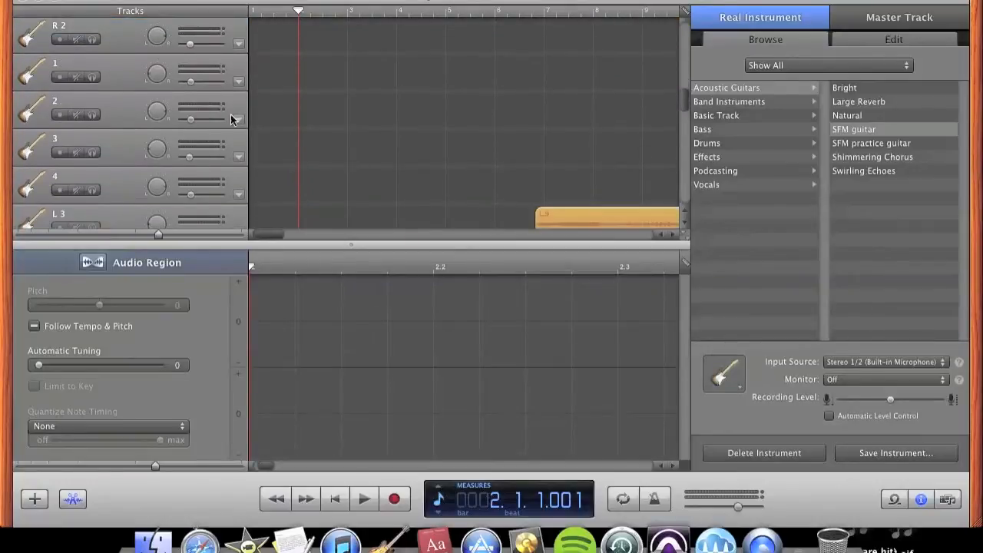
scroll("down", 3)
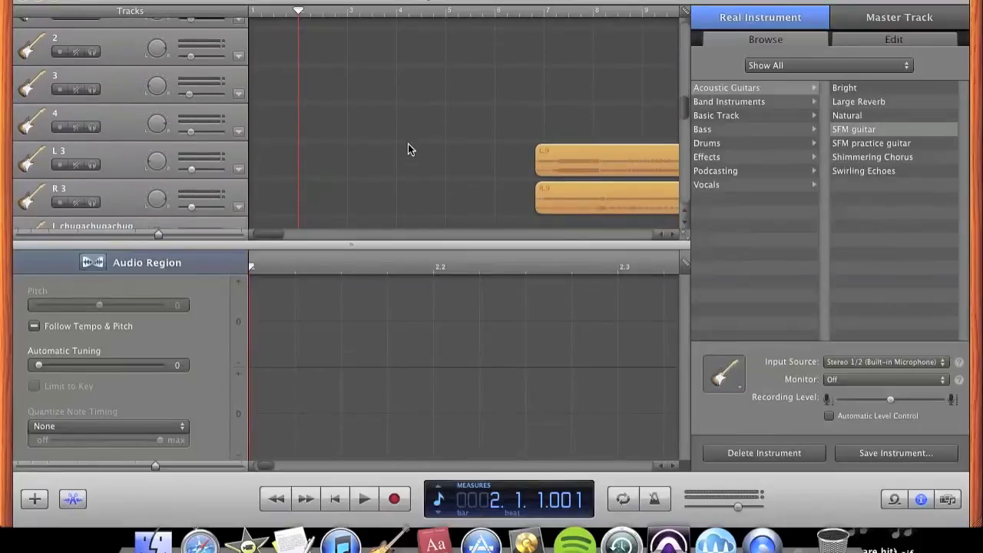
scroll("down", 3)
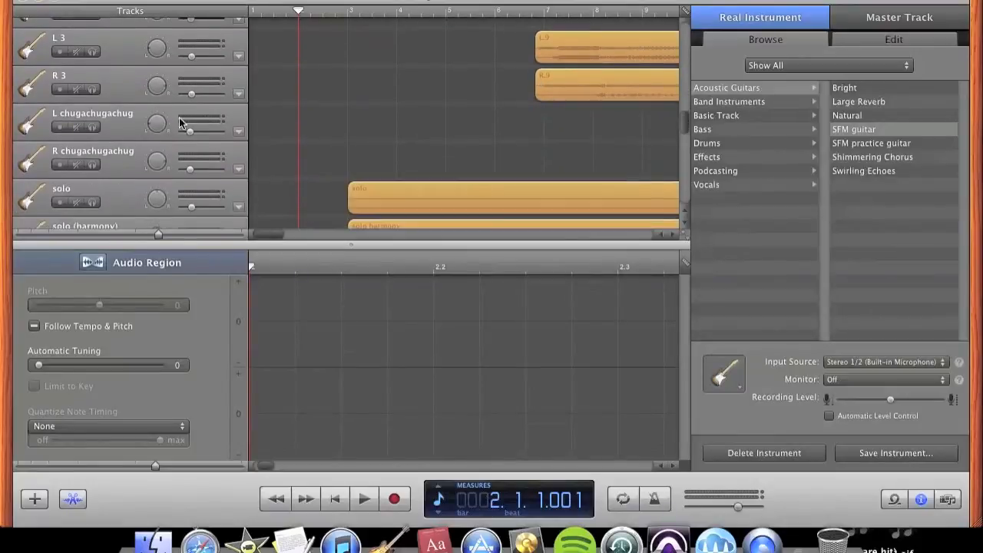
scroll("down", 3)
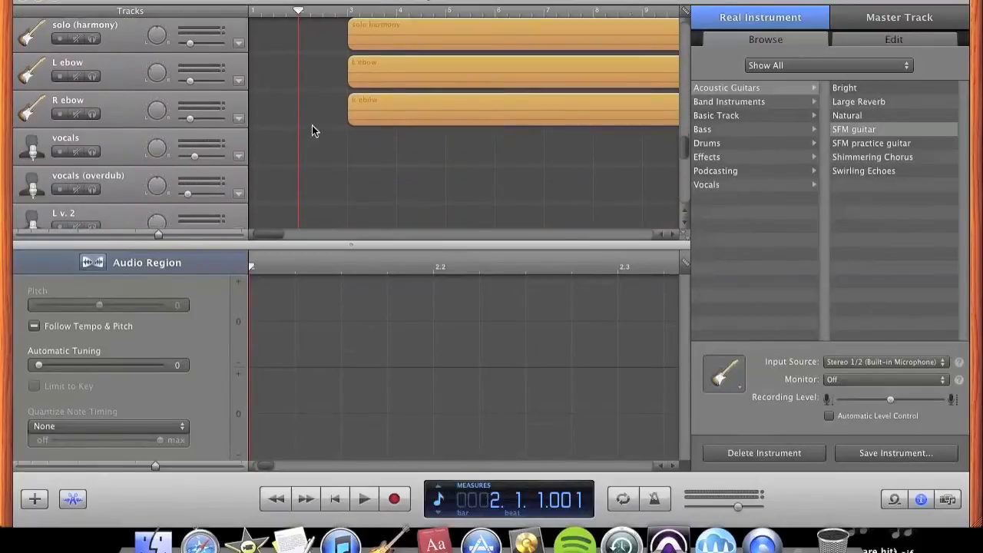
scroll("down", 3)
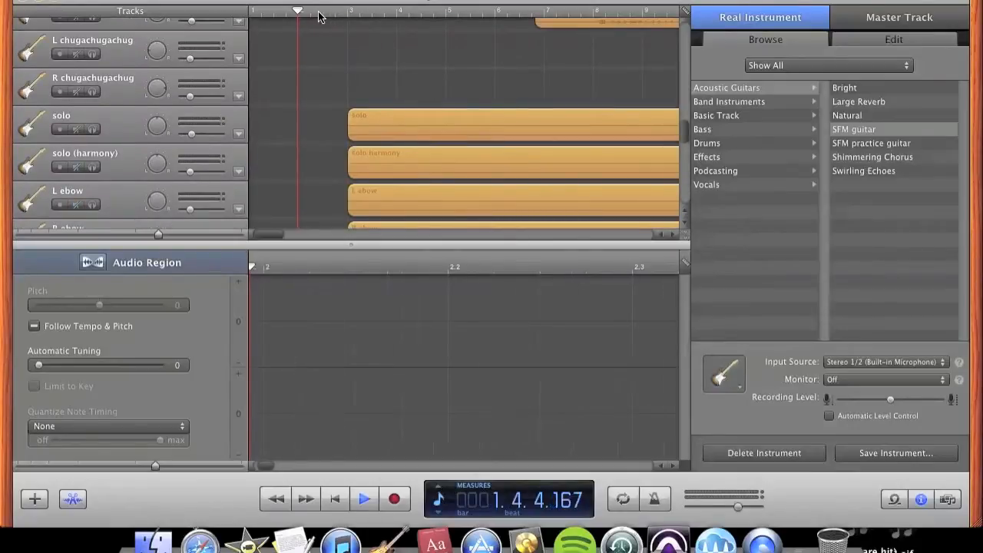
- Keep playback running into bar 19 with the vocals track on SFM vocals 2
left_click(364, 498)
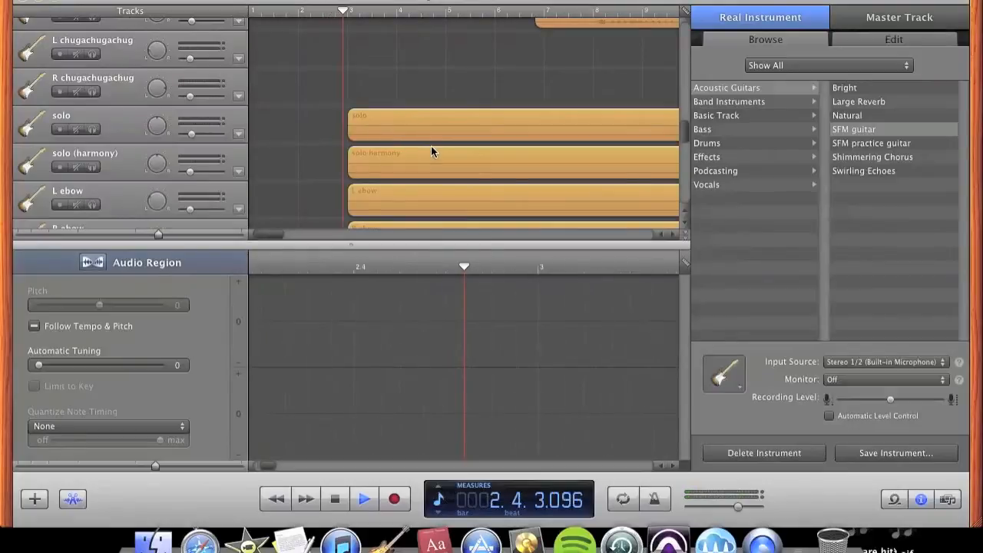
left_click(364, 499)
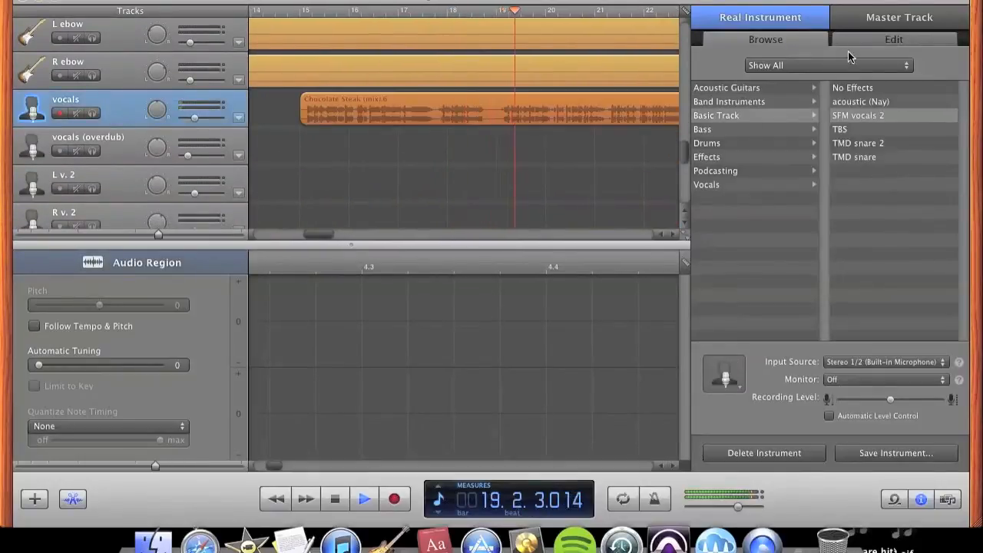
- Show the vocals effects chain: noise gate, compressor, Auto-Tune, EQs and EZmix
left_click(893, 39)
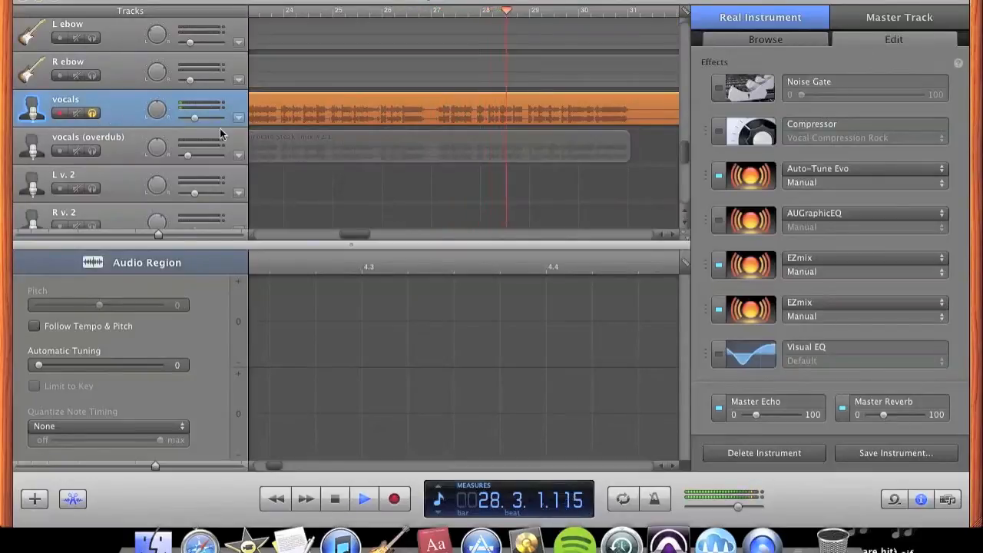
mouse_move(152, 118)
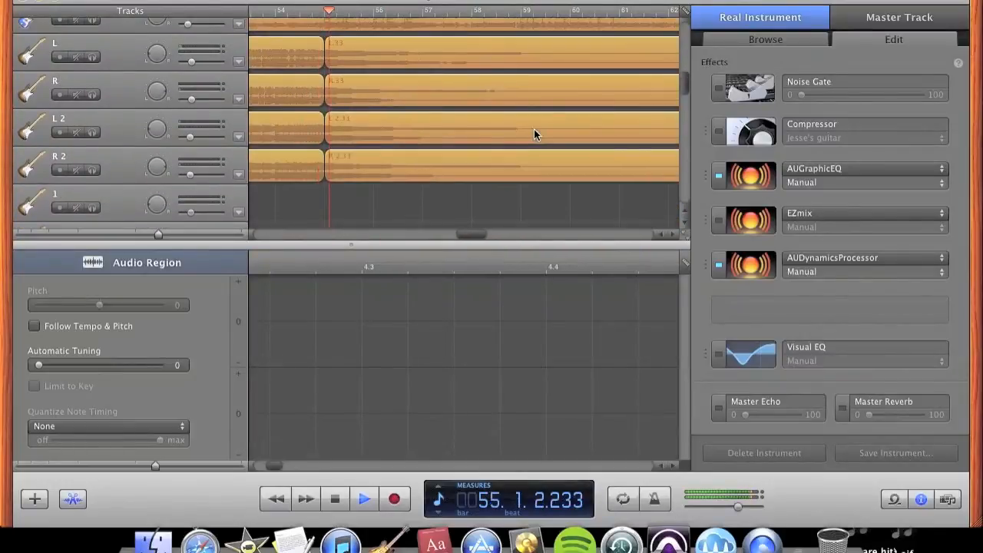
- Stop playback at bar 63 and scroll the track list up to the hi-hat track
left_click(365, 498)
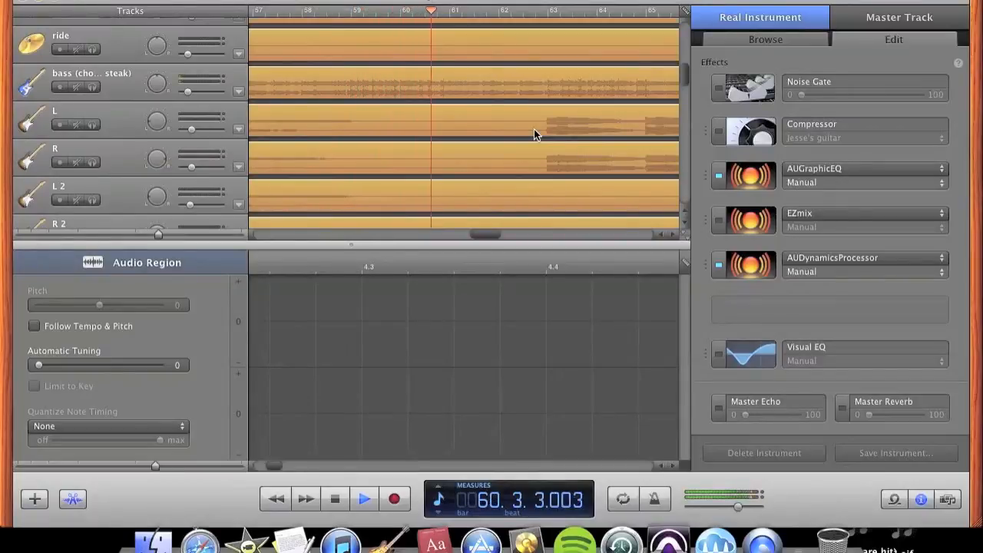
left_click(364, 498)
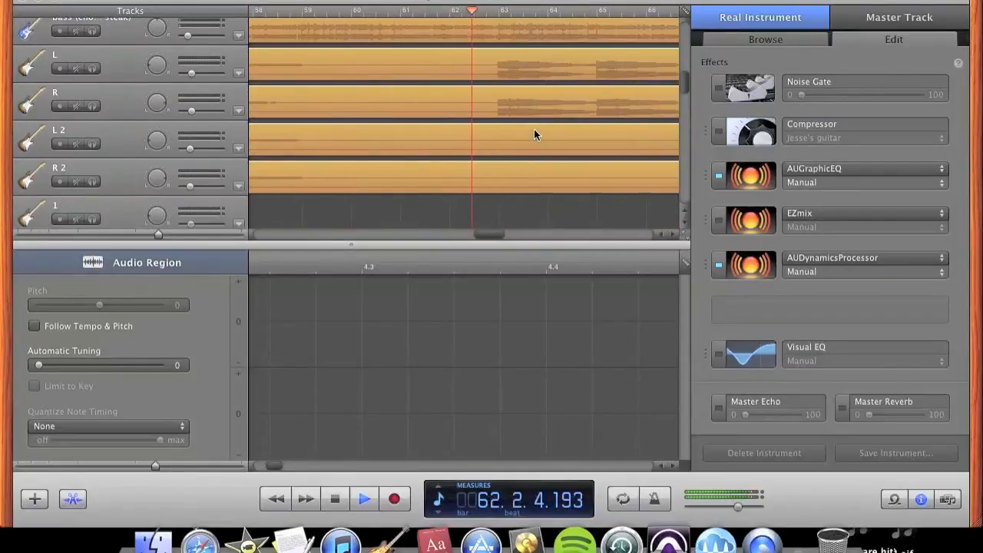
left_click(364, 498)
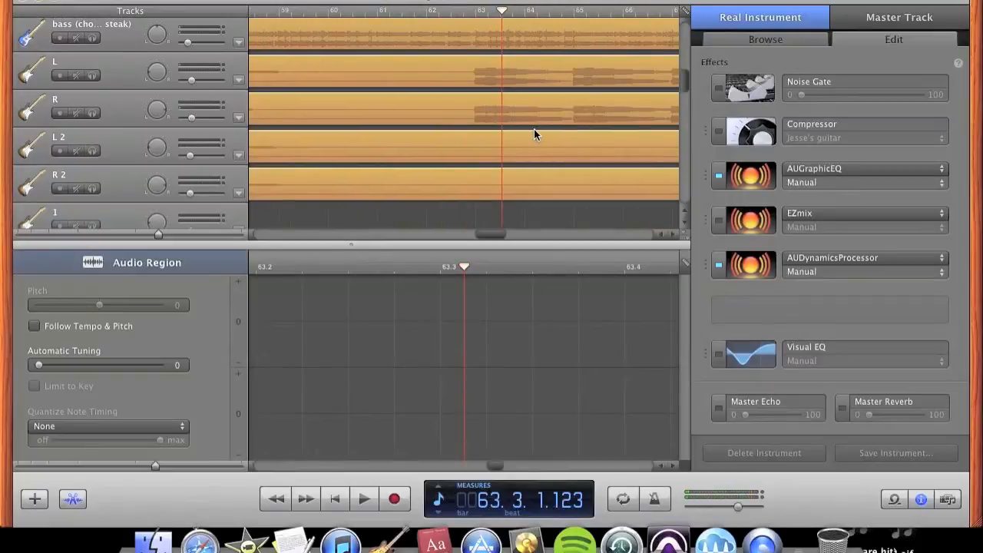
scroll("up", 3)
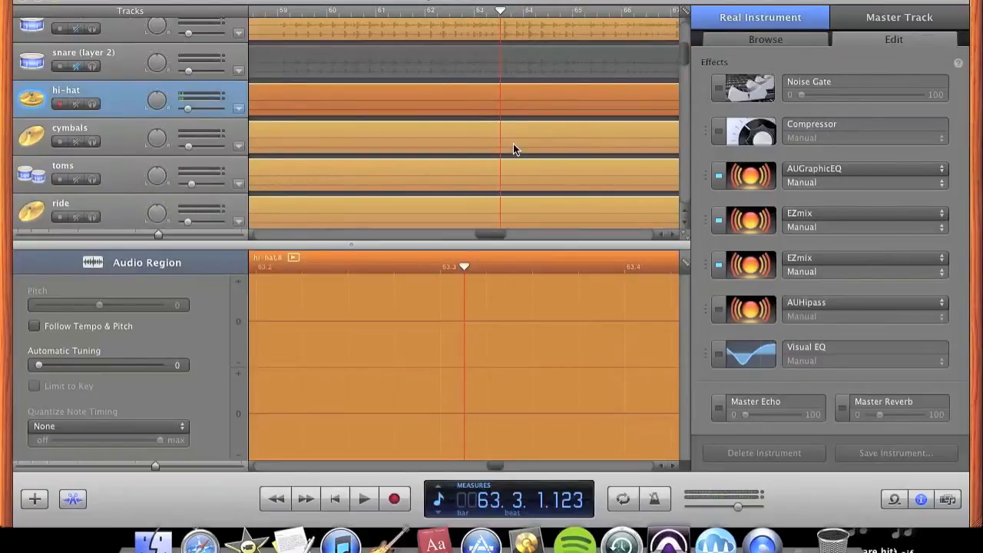
- Open the hi-hat track's first EZmix plug-in, showing the Hats - Basic2 preset
scroll("down", 3)
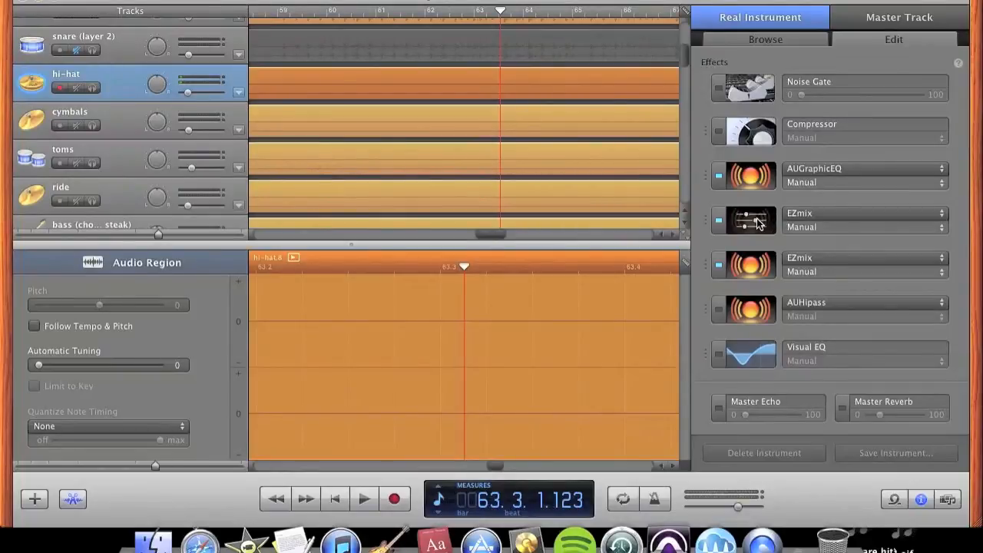
double_click(742, 221)
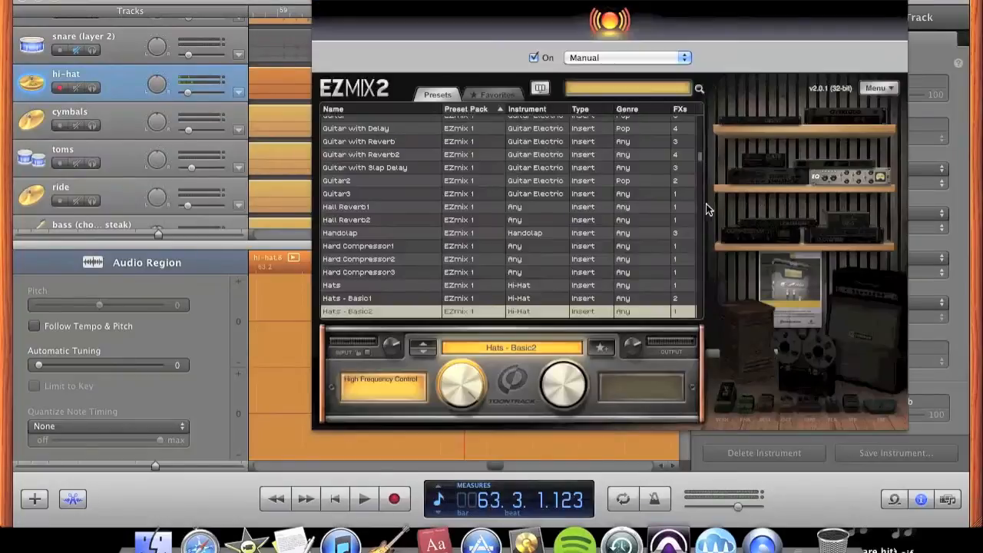
mouse_move(421, 43)
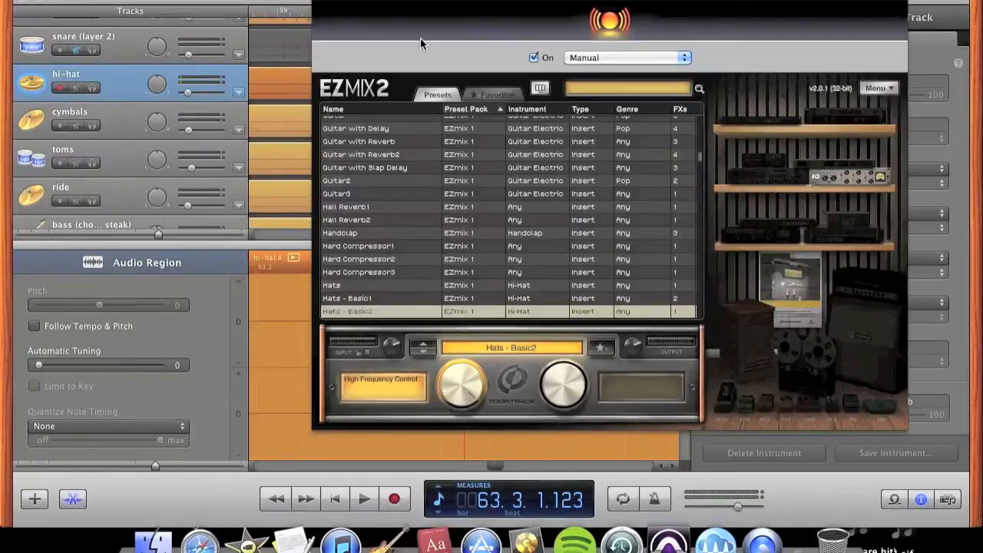
mouse_move(323, 3)
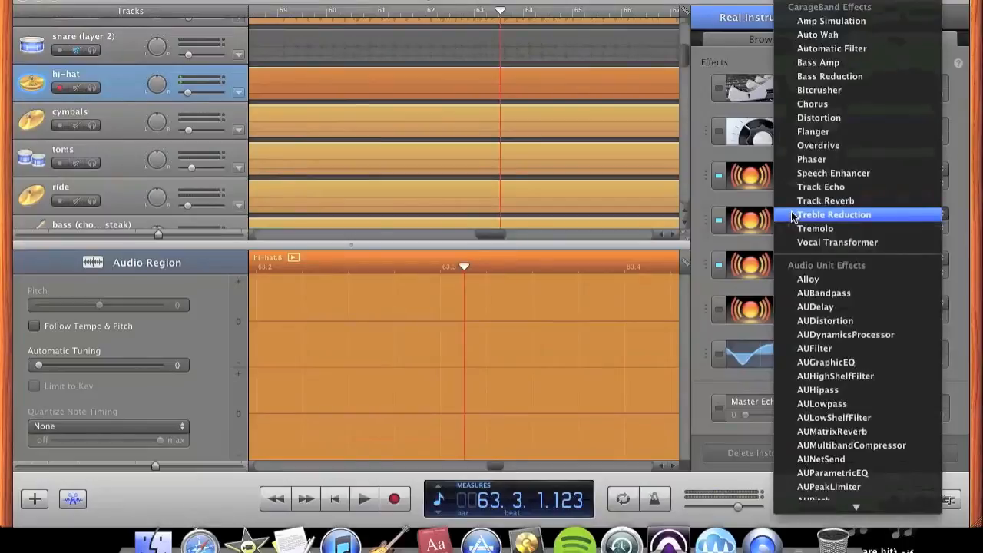
mouse_move(820, 103)
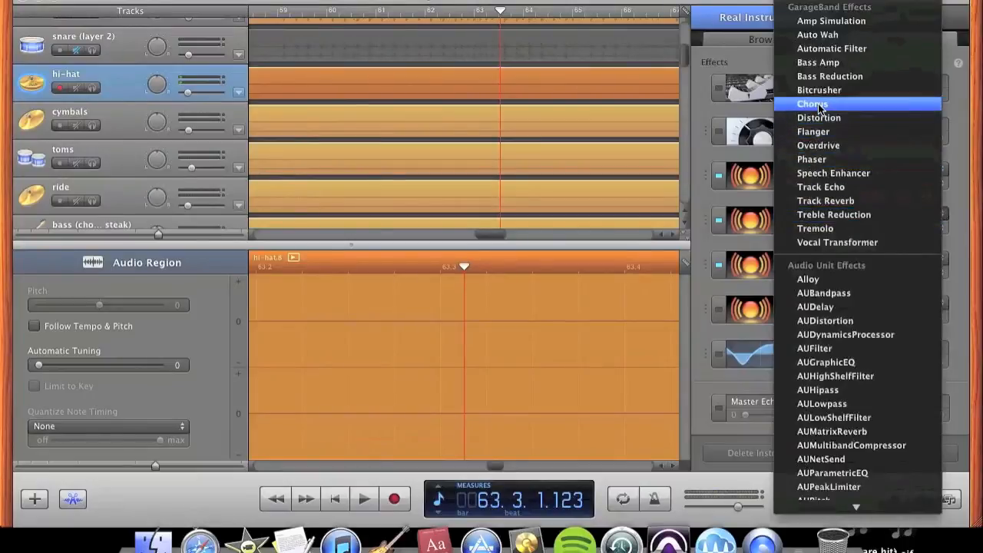
mouse_move(825, 361)
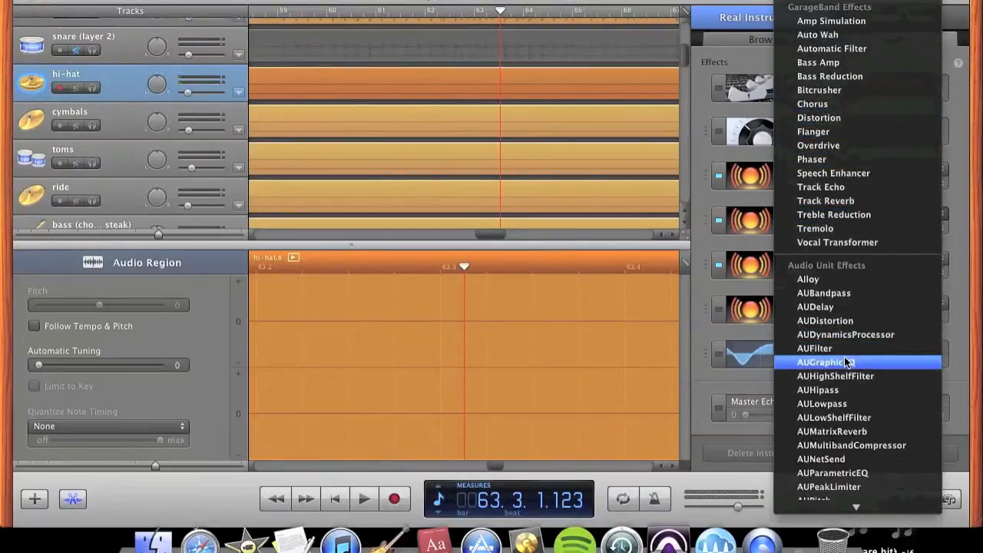
- Pick EZmix for the hi-hat effect slot, leaving the chain unchanged
scroll("down", 3)
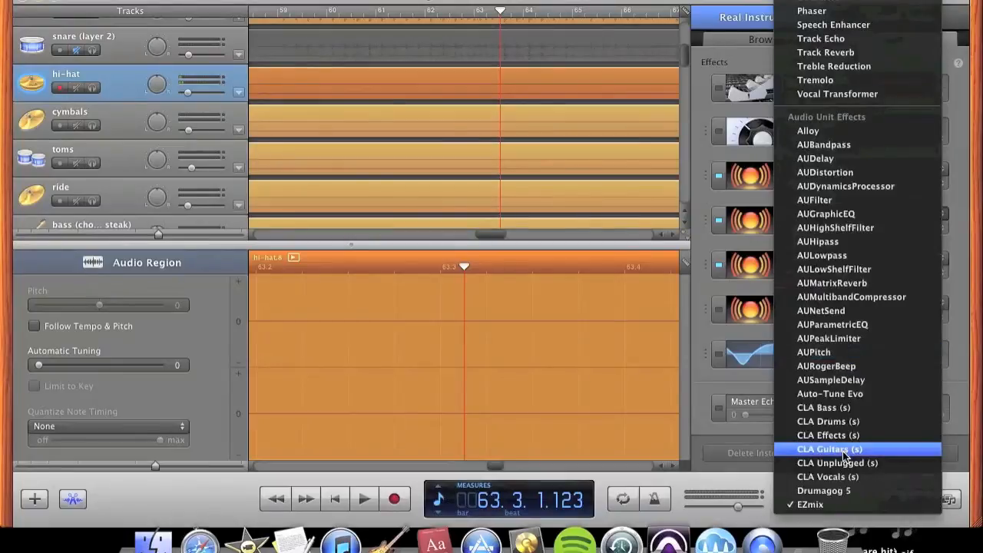
mouse_move(837, 503)
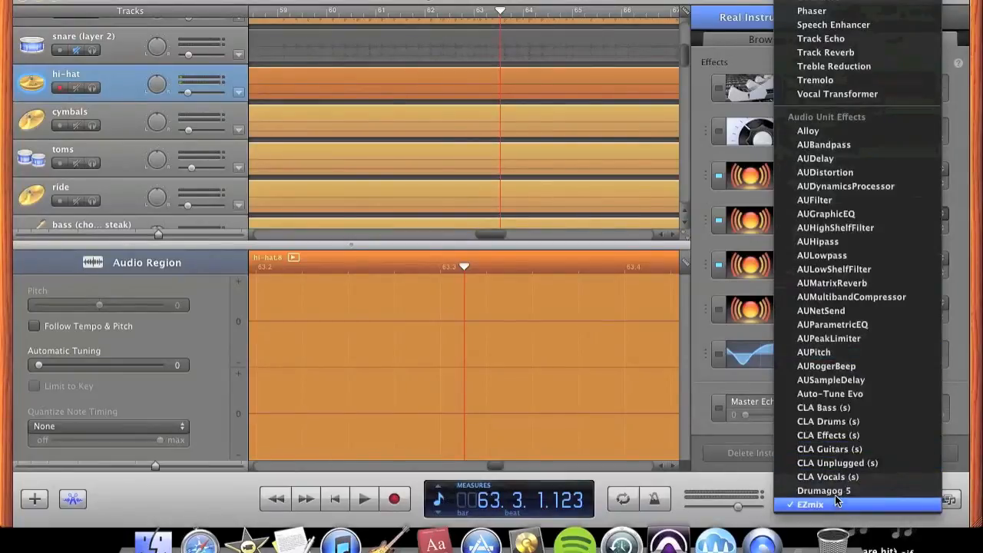
mouse_move(695, 273)
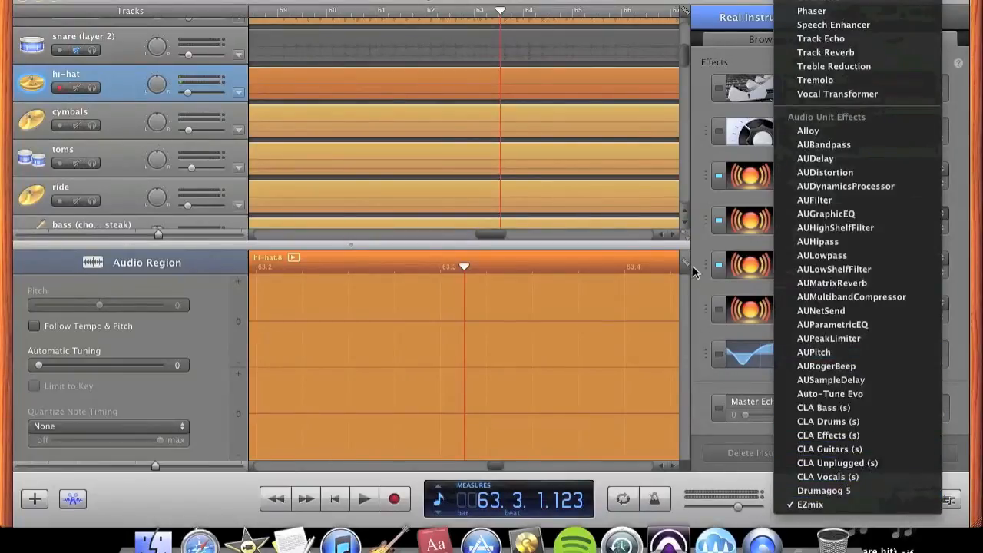
left_click(810, 504)
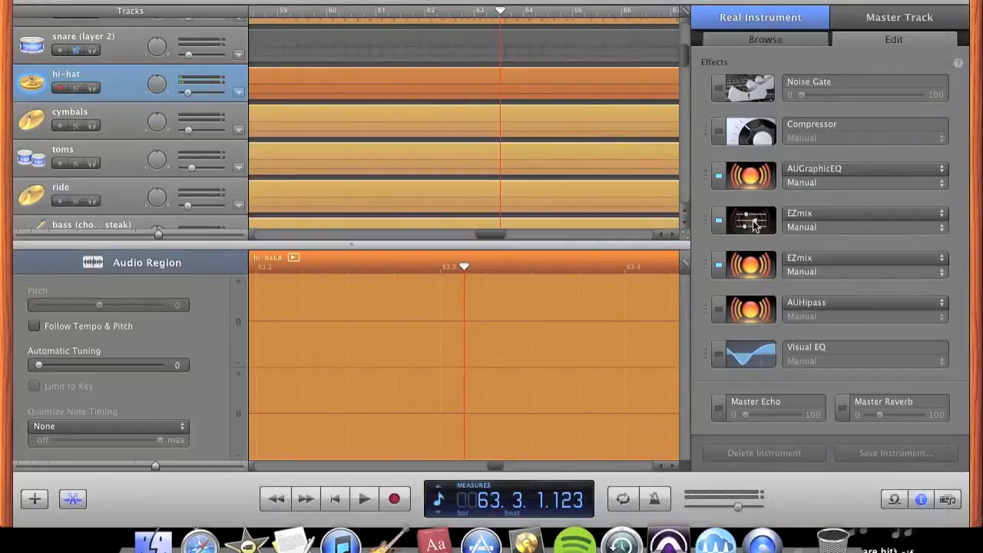
- Browse the hi-hat EZmix 2 presets, keeping Hats - Basic2 loaded
double_click(744, 221)
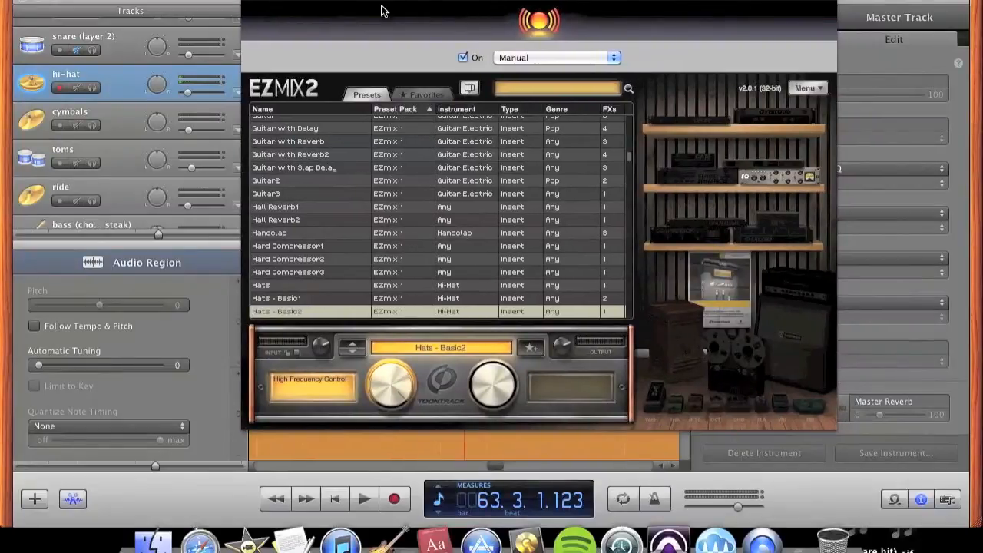
scroll("up", 3)
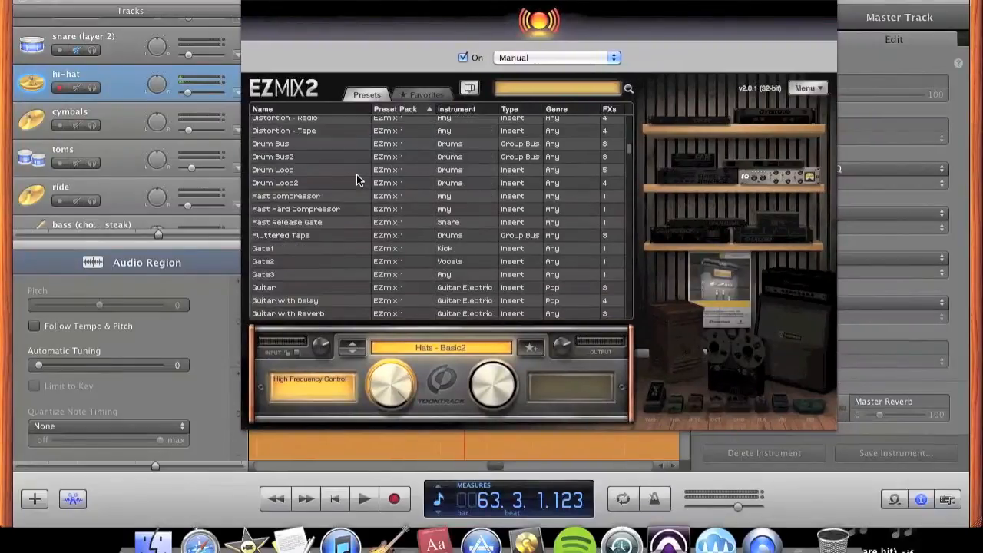
scroll("up", 3)
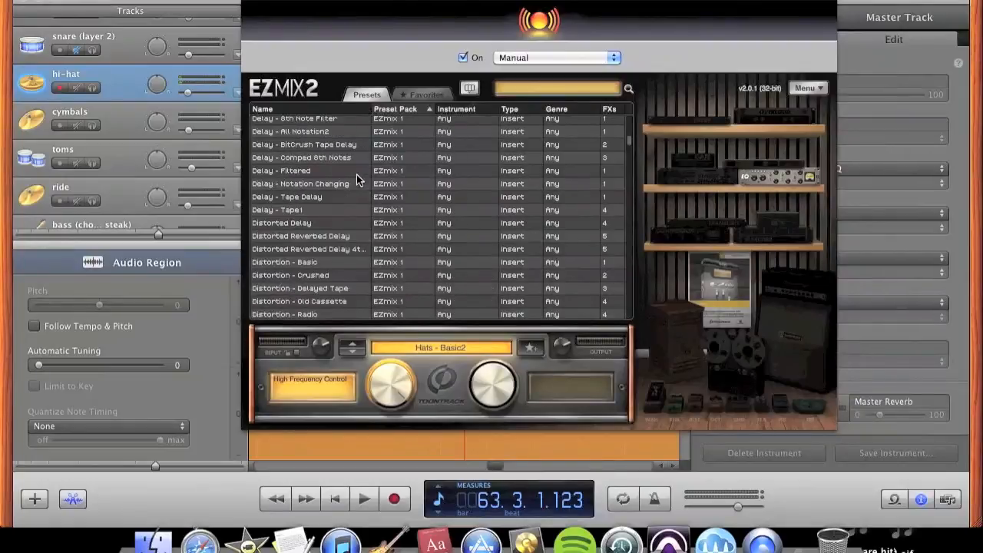
scroll("down", 3)
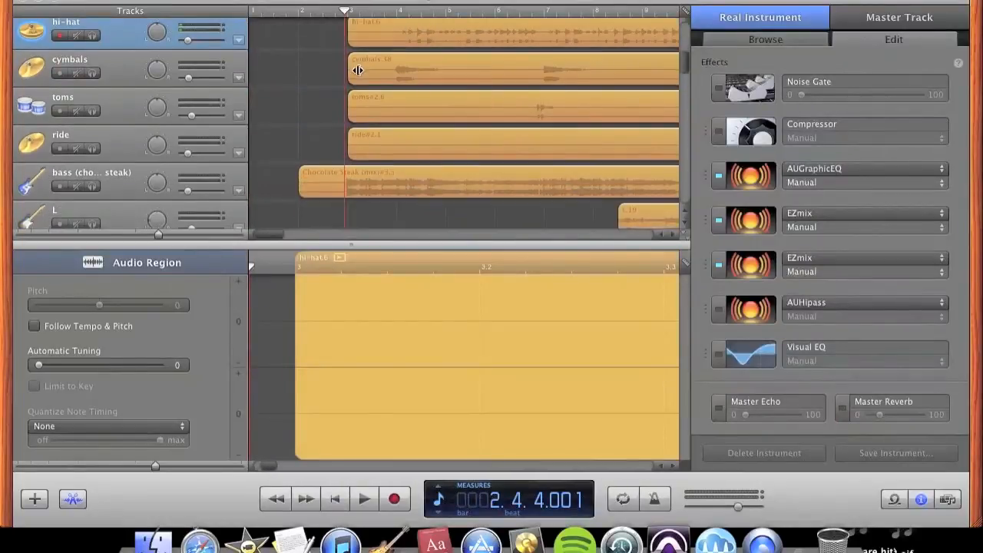
- Show the kick chain: Compressor, AUGraphicEQ, two EZmix, Enhance Bass Drum EQ
scroll("up", 3)
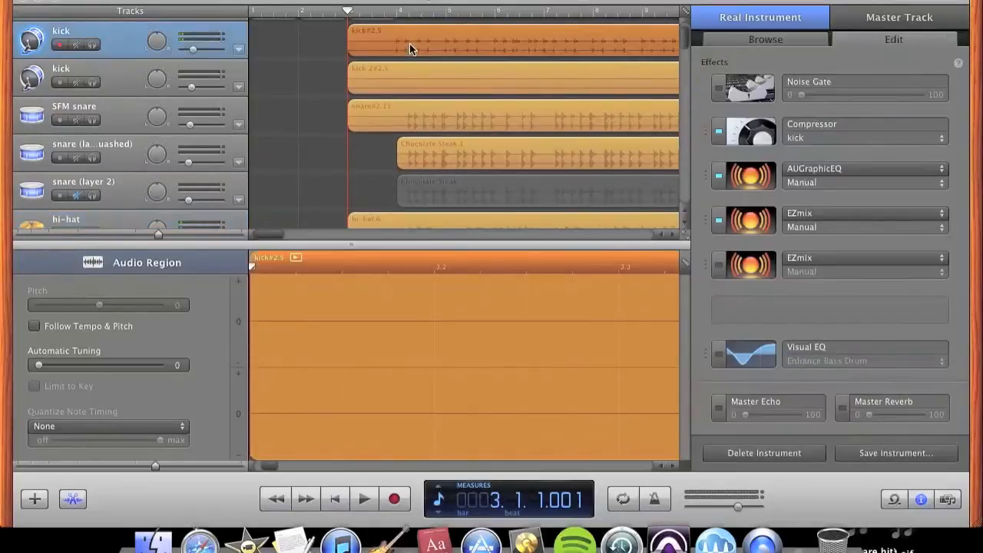
mouse_move(516, 126)
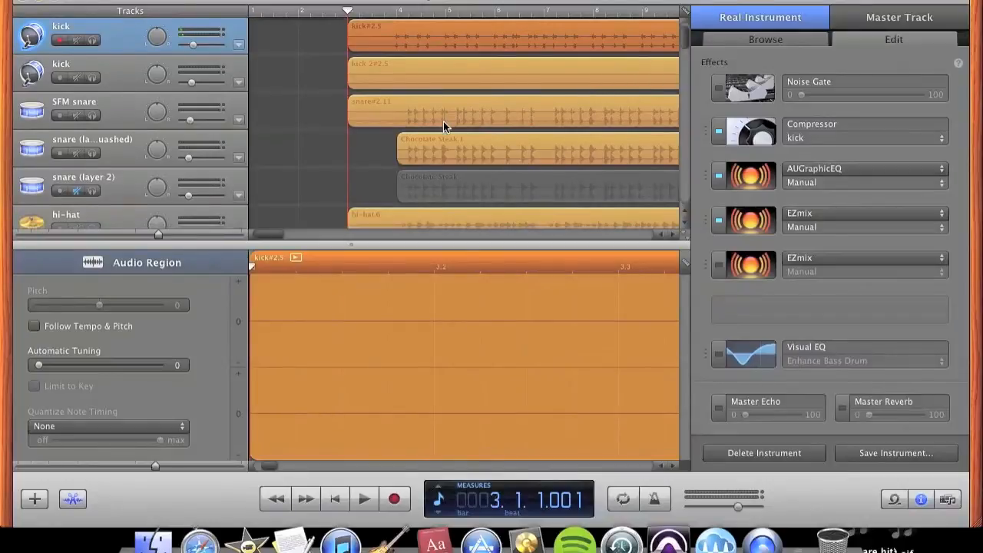
mouse_move(413, 52)
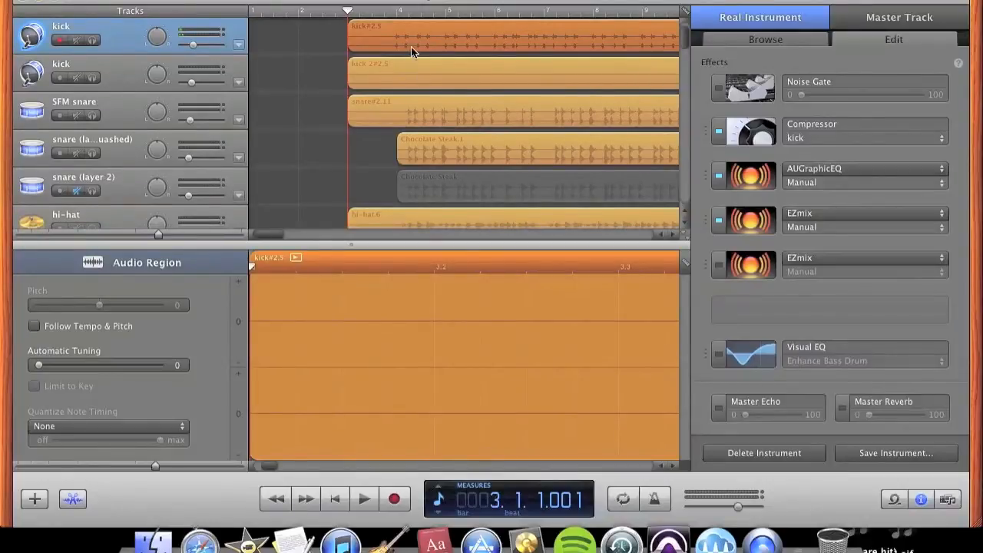
mouse_move(396, 15)
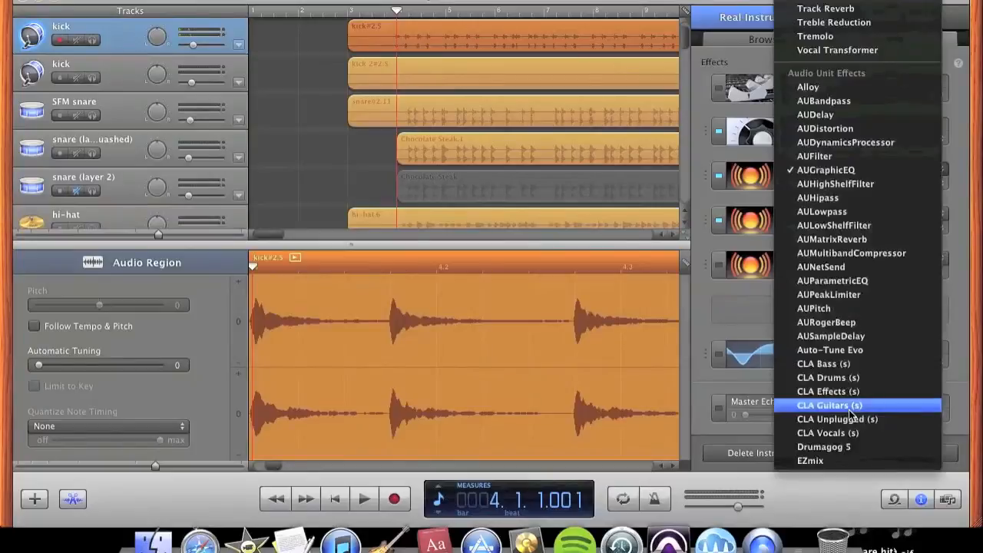
mouse_move(823, 364)
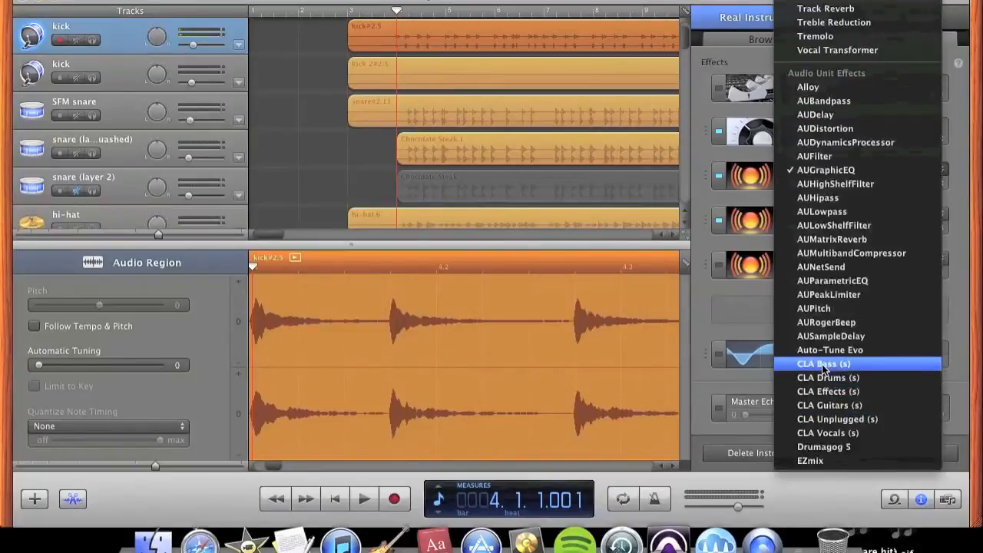
mouse_move(822, 391)
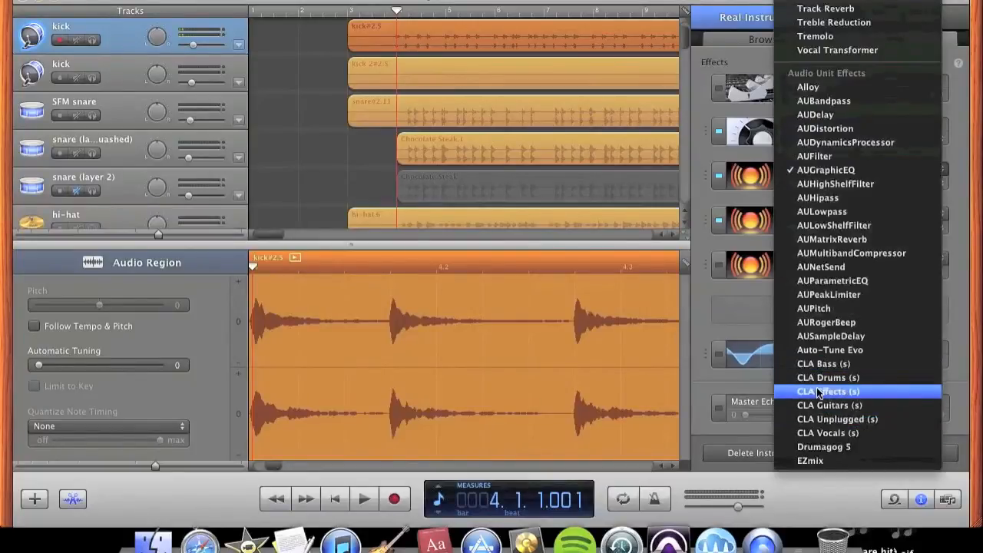
mouse_move(823, 364)
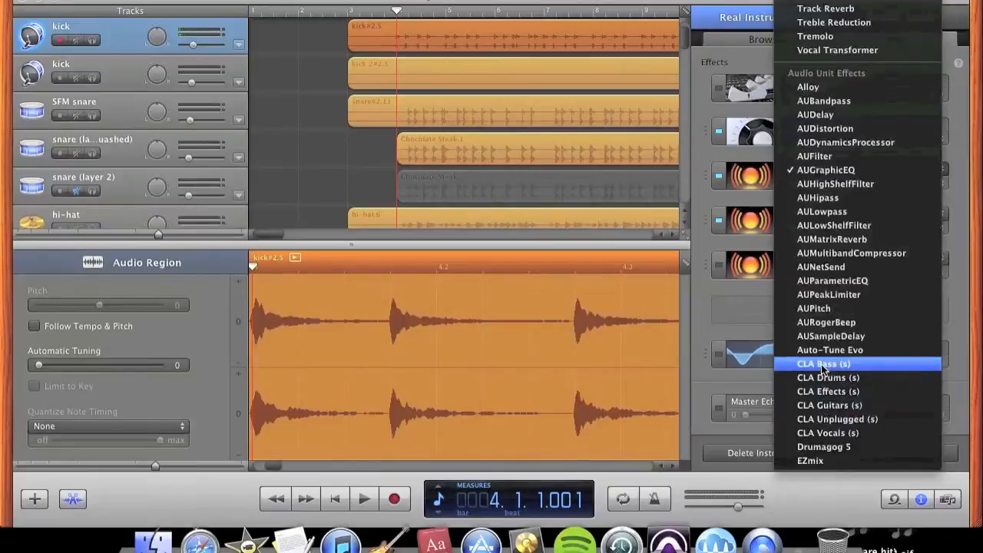
mouse_move(757, 347)
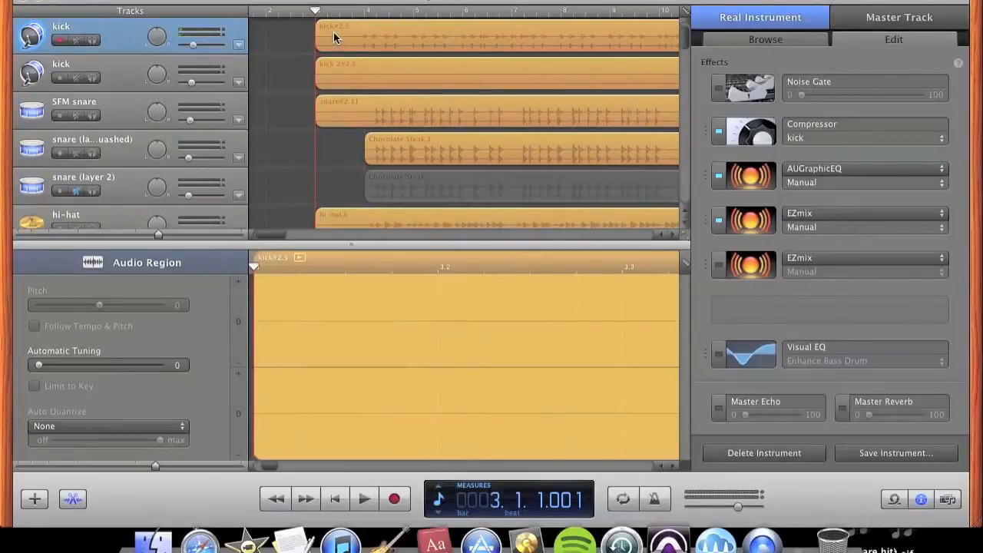
mouse_move(374, 53)
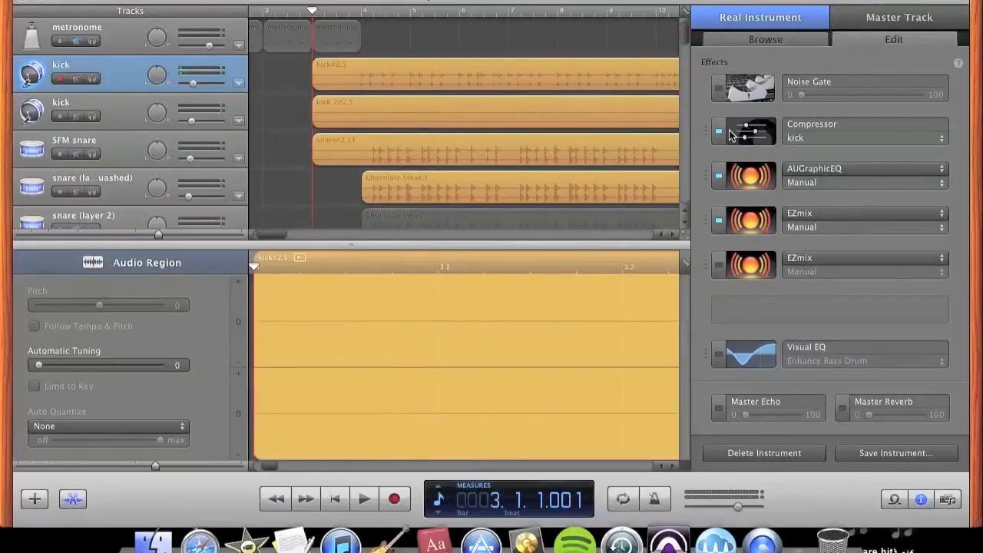
- Open the kick track's Compressor and adjust its threshold and ratio
left_click(743, 130)
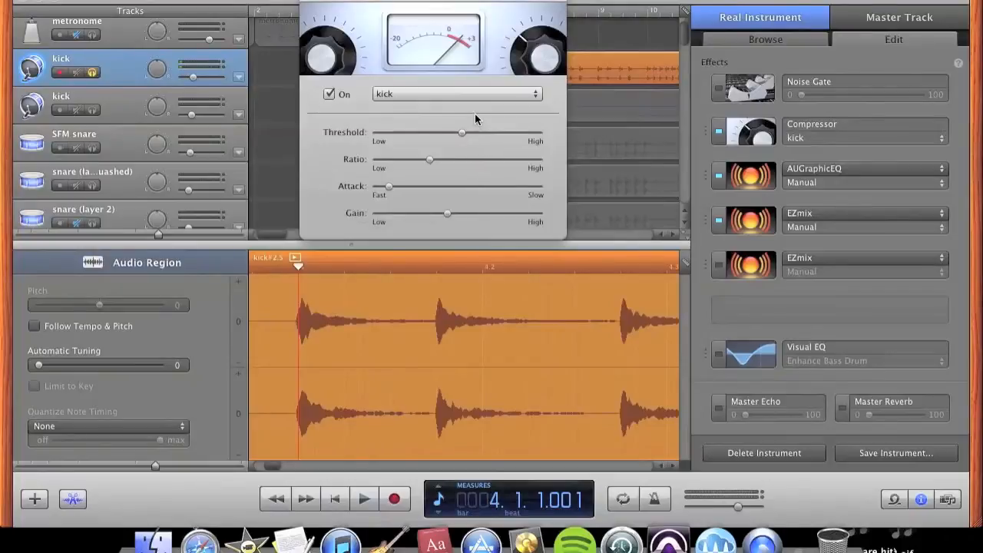
mouse_move(471, 124)
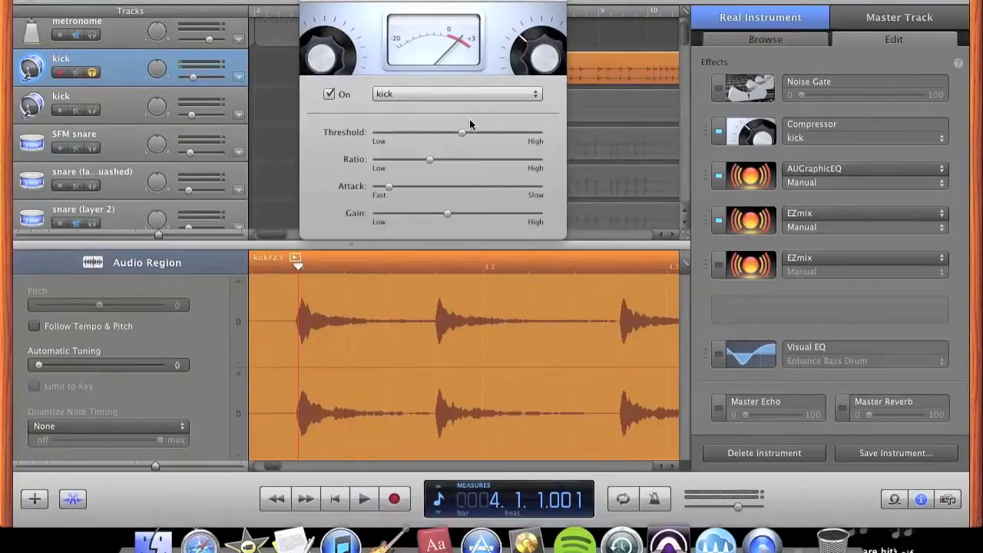
left_click_drag(462, 132, 462, 133)
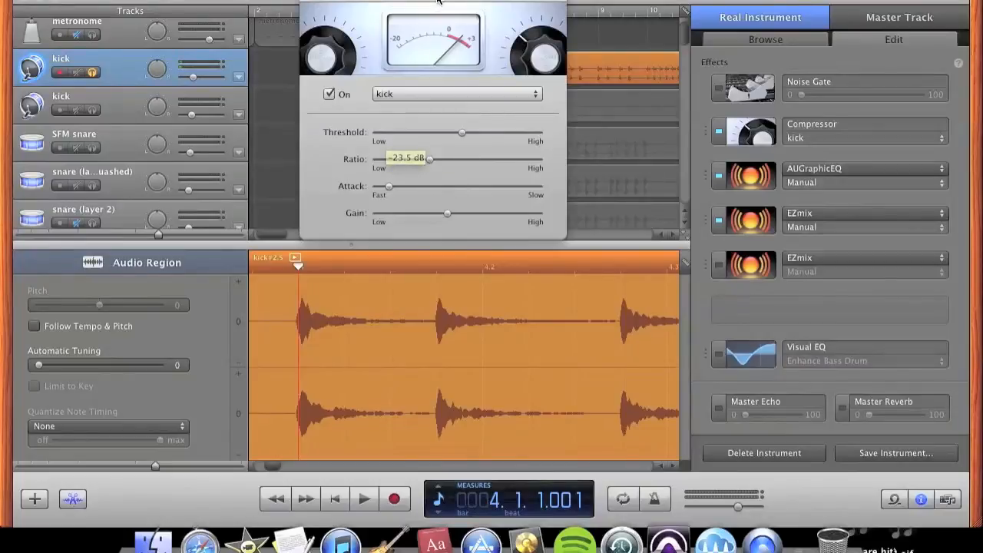
mouse_move(444, 136)
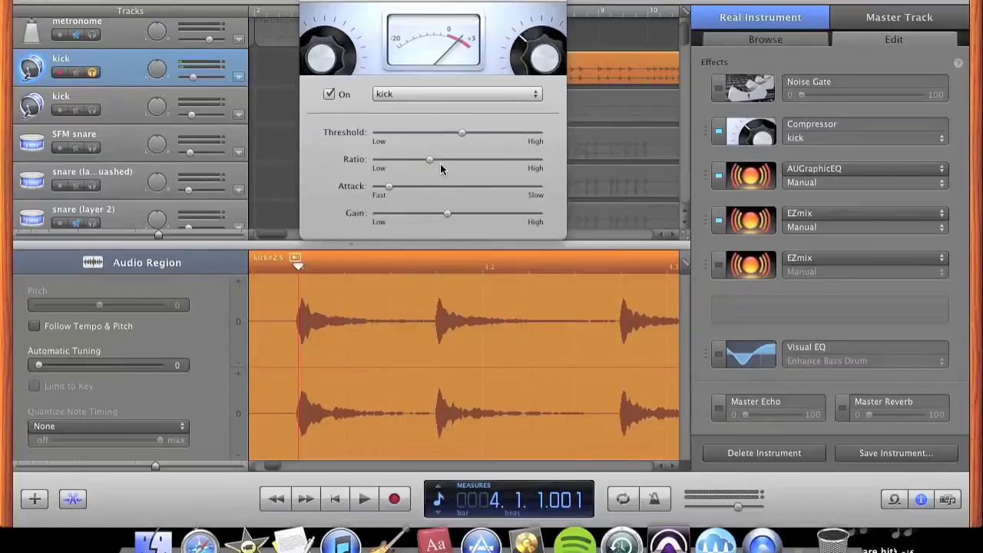
mouse_move(444, 156)
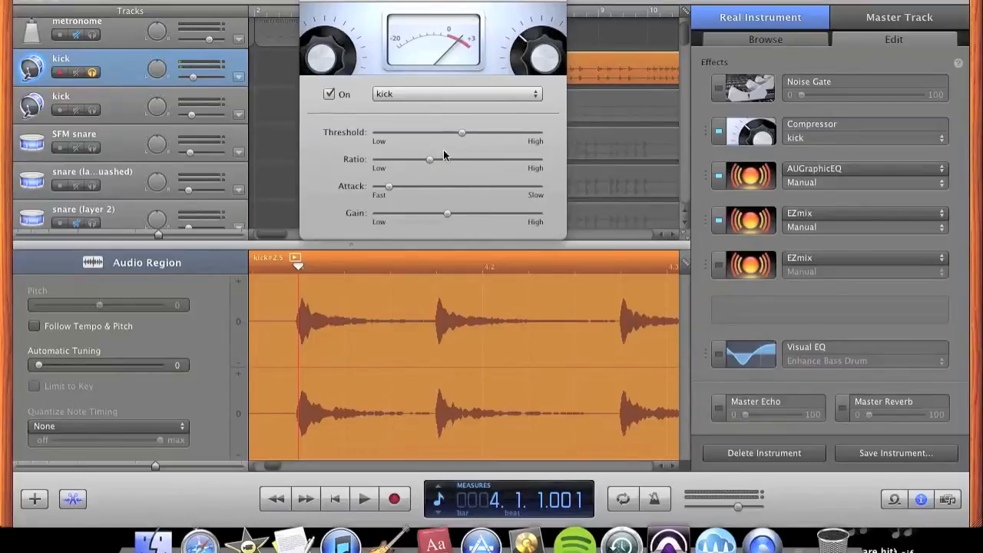
left_click_drag(429, 159, 407, 159)
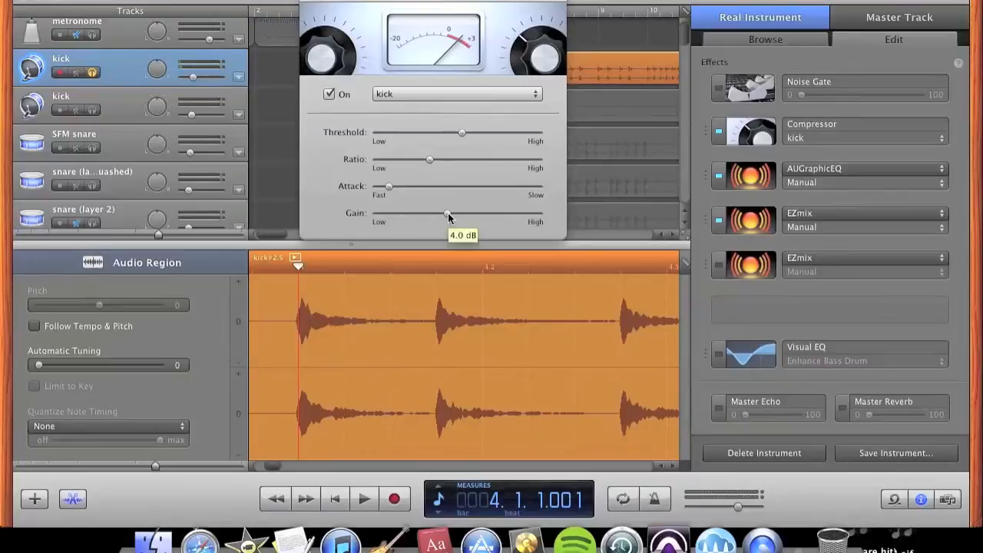
mouse_move(447, 219)
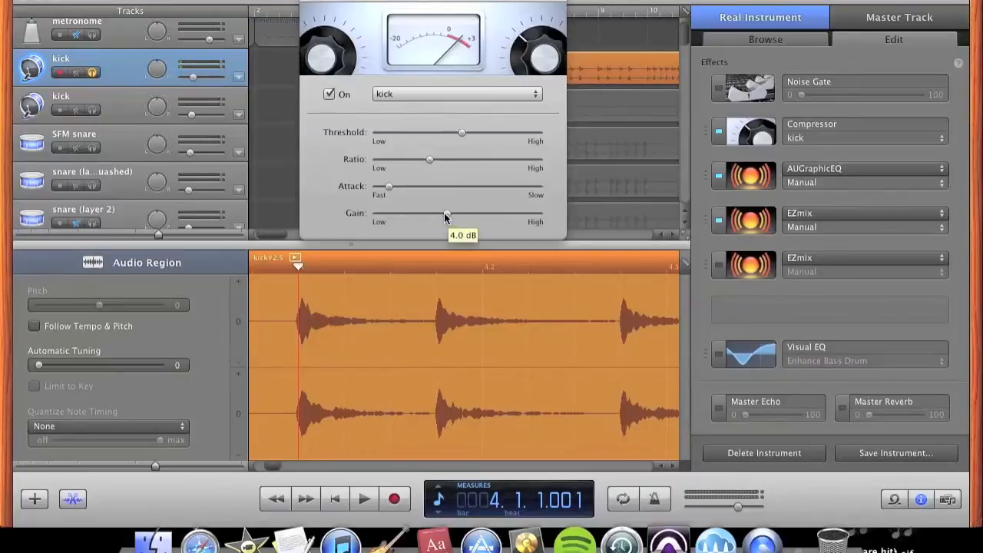
mouse_move(455, 146)
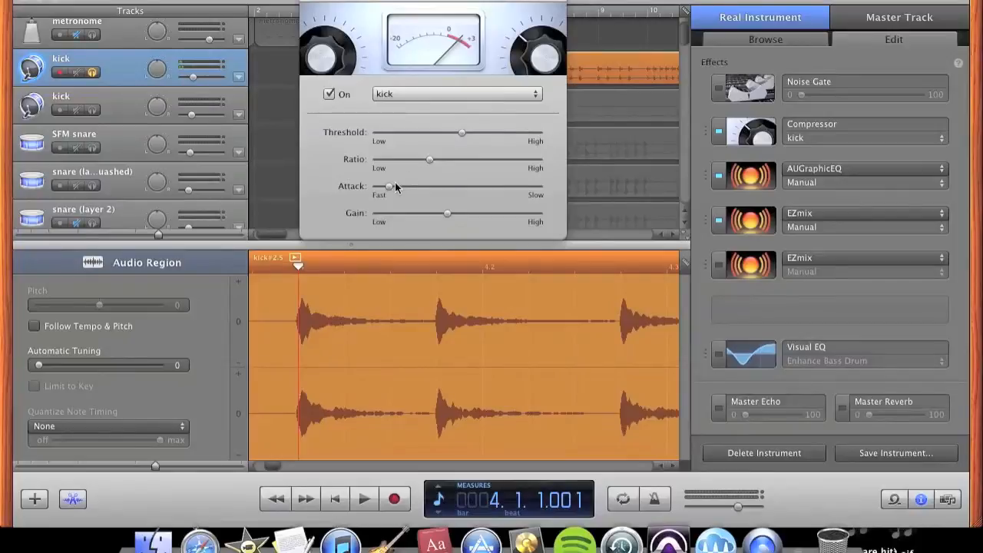
mouse_move(328, 95)
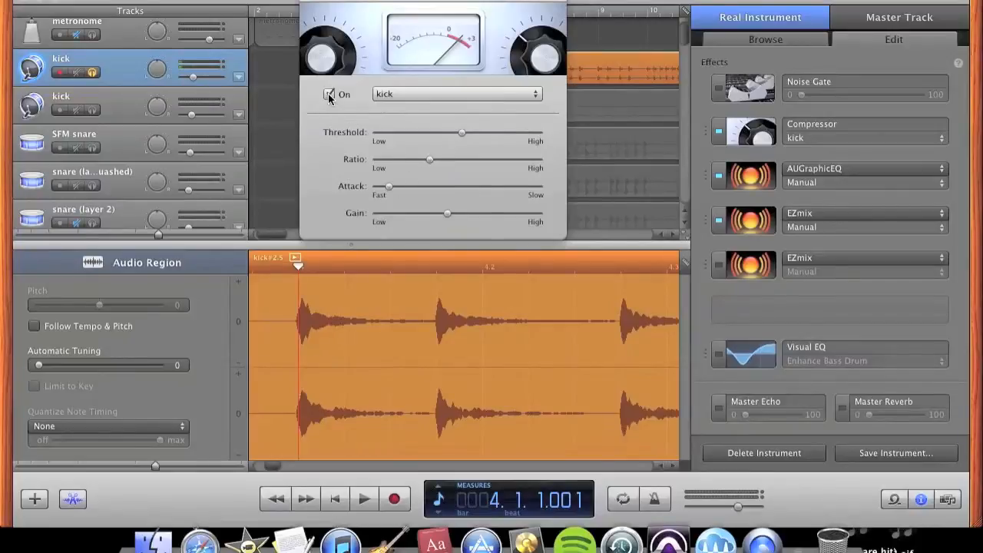
- Compare the kick with the compressor bypassed, checking gain at 4.0 dB
left_click(364, 498)
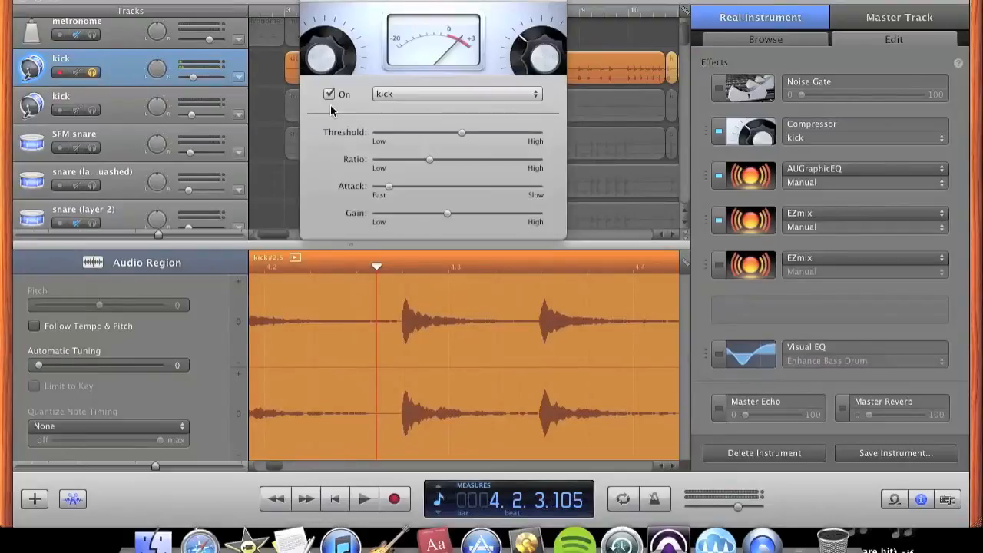
mouse_move(448, 216)
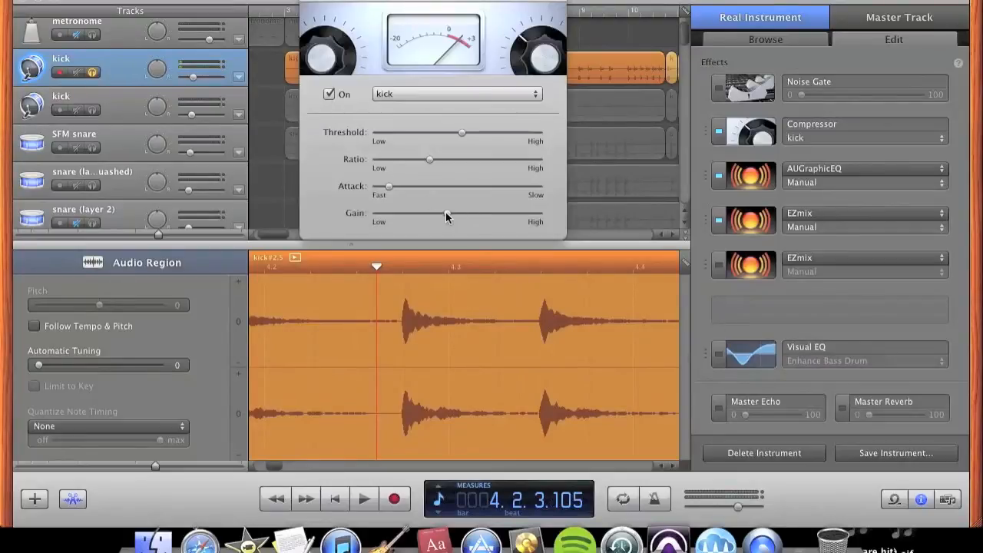
left_click(364, 498)
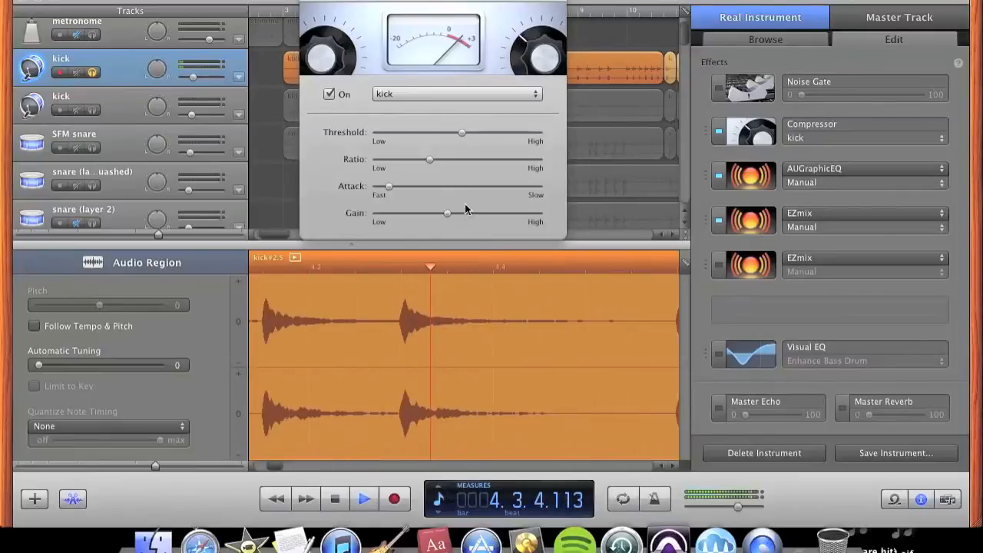
left_click(364, 498)
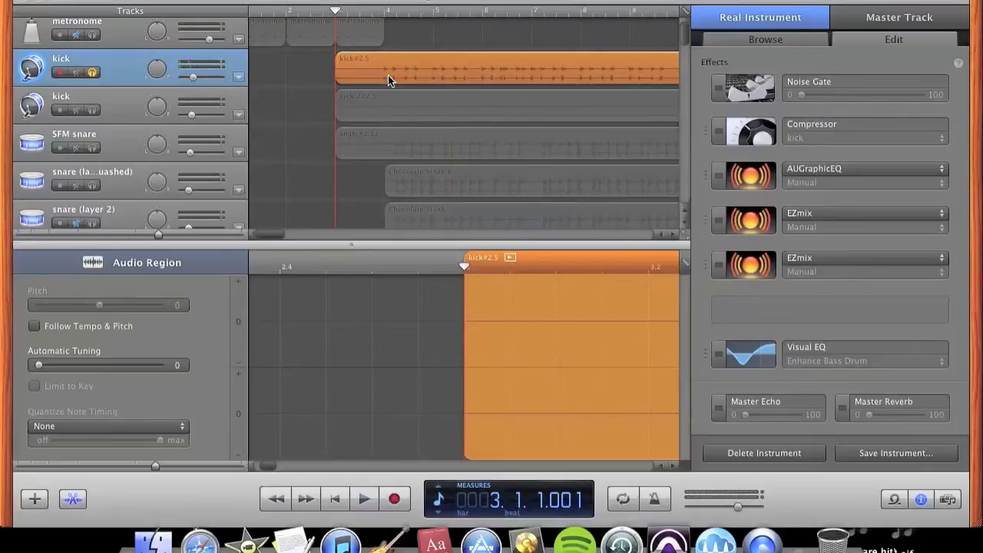
mouse_move(321, 54)
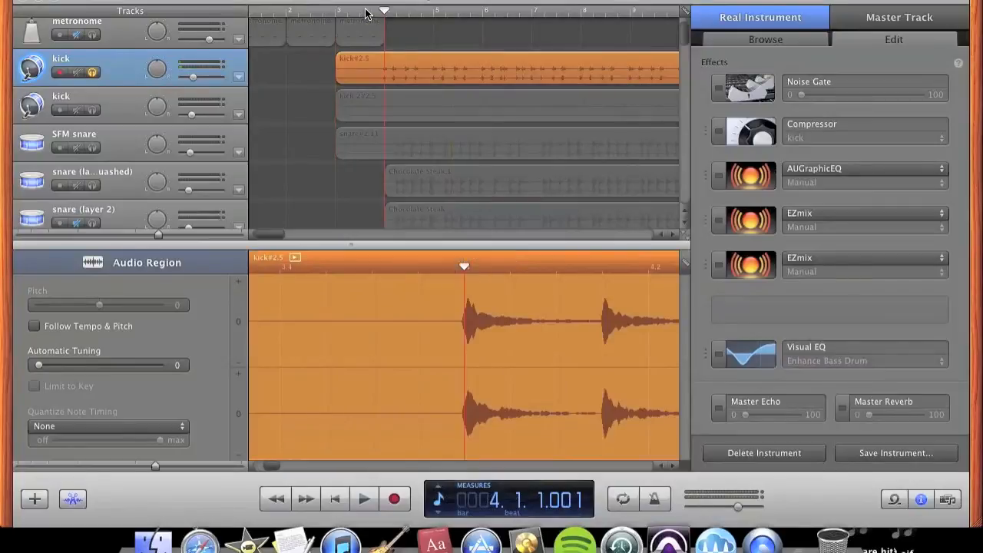
- Move the playhead back to bar 3, resume playback and enable the kick Compressor
left_click_drag(384, 11, 311, 11)
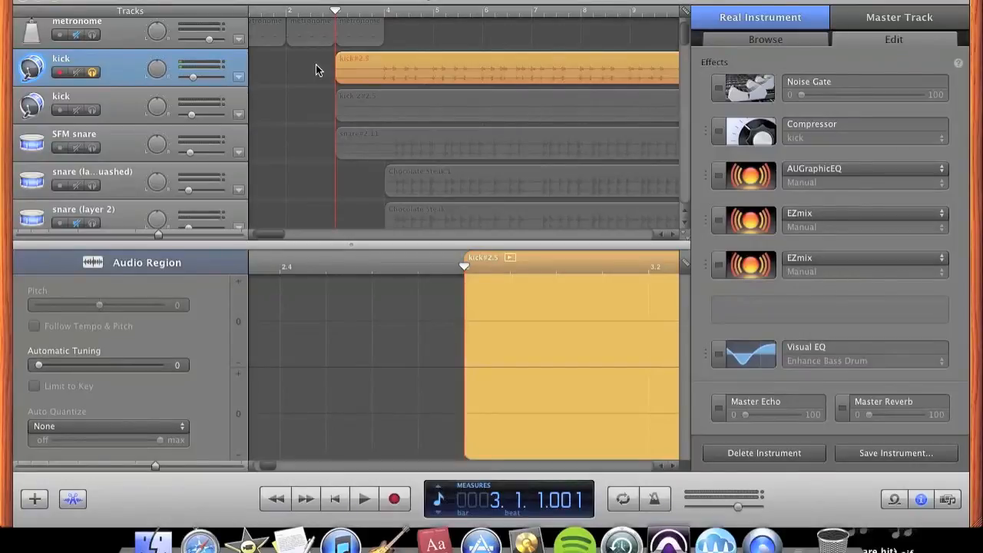
left_click(364, 499)
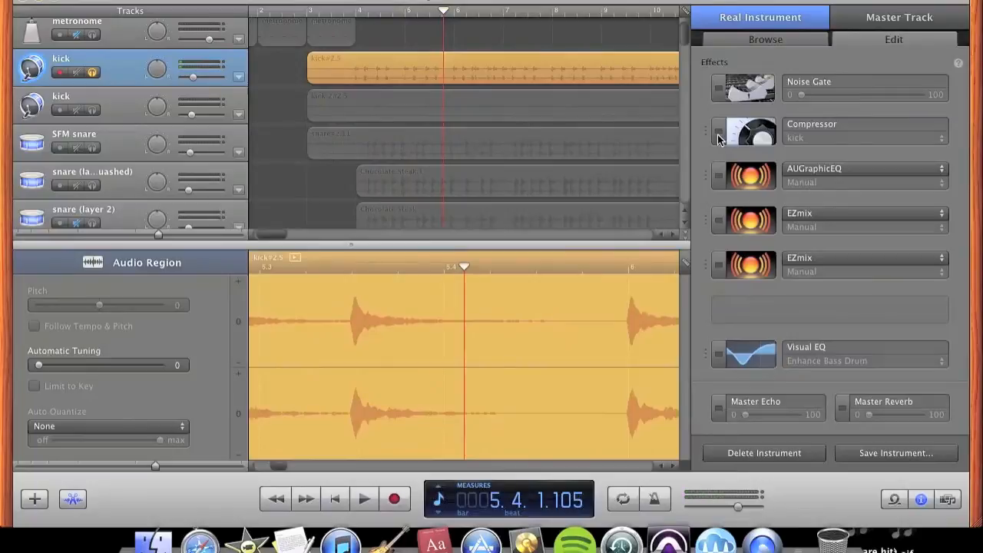
left_click(718, 131)
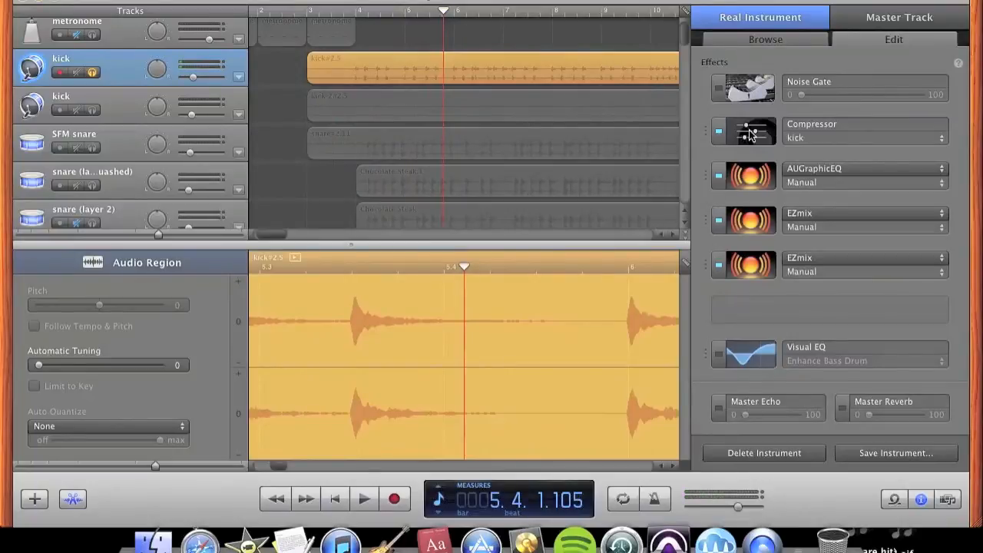
mouse_move(749, 146)
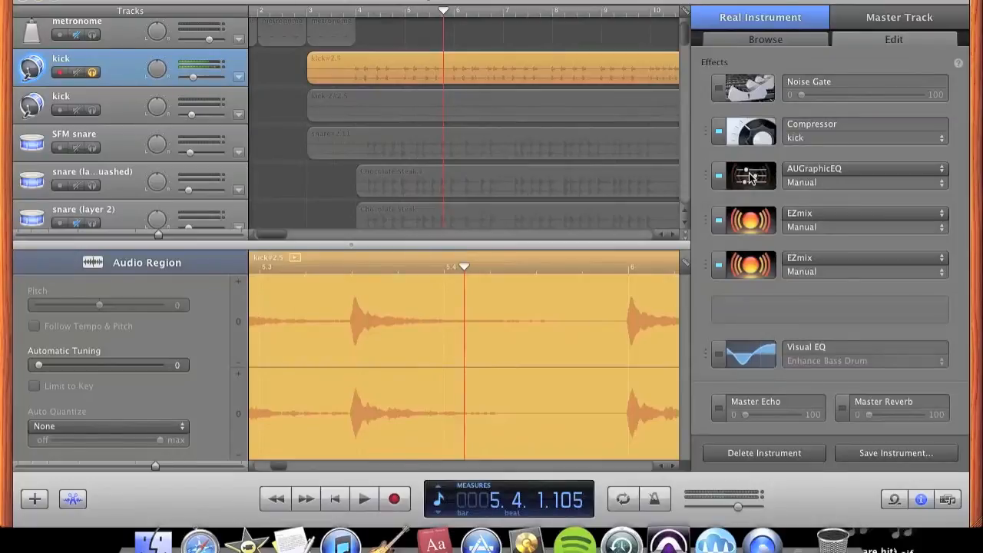
- Open the kick track's AUGraphicEQ window showing the 31-band curve, and shift it left
double_click(743, 175)
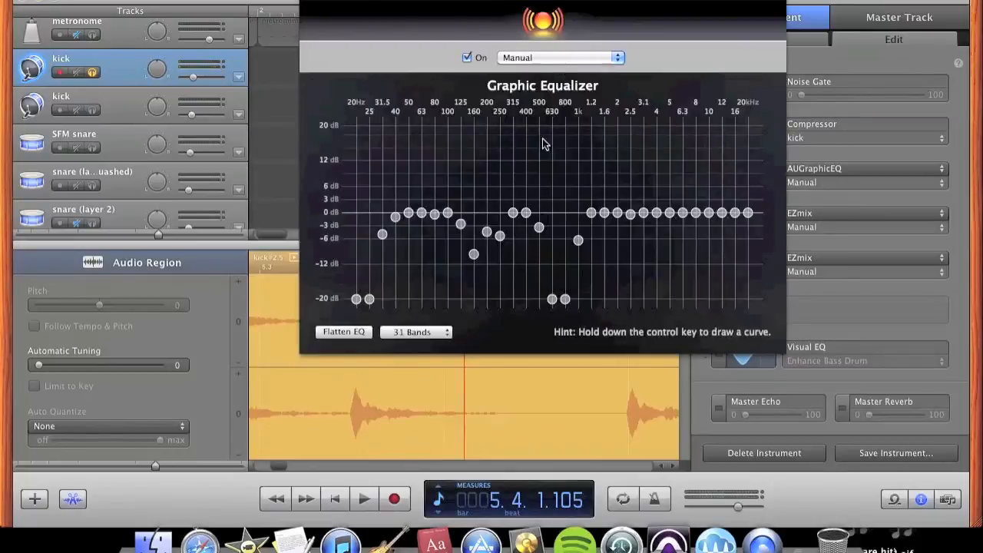
left_click_drag(537, 213, 543, 229)
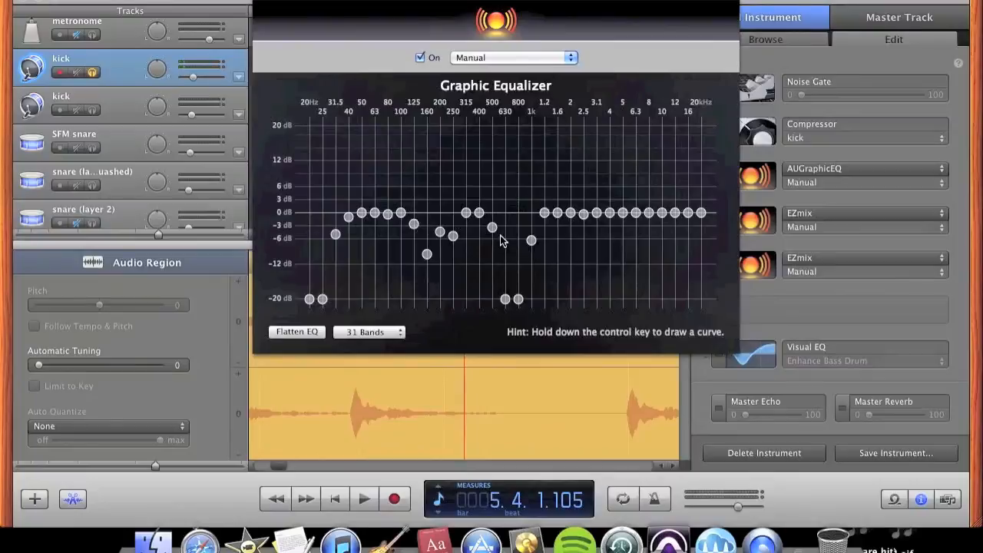
mouse_move(503, 255)
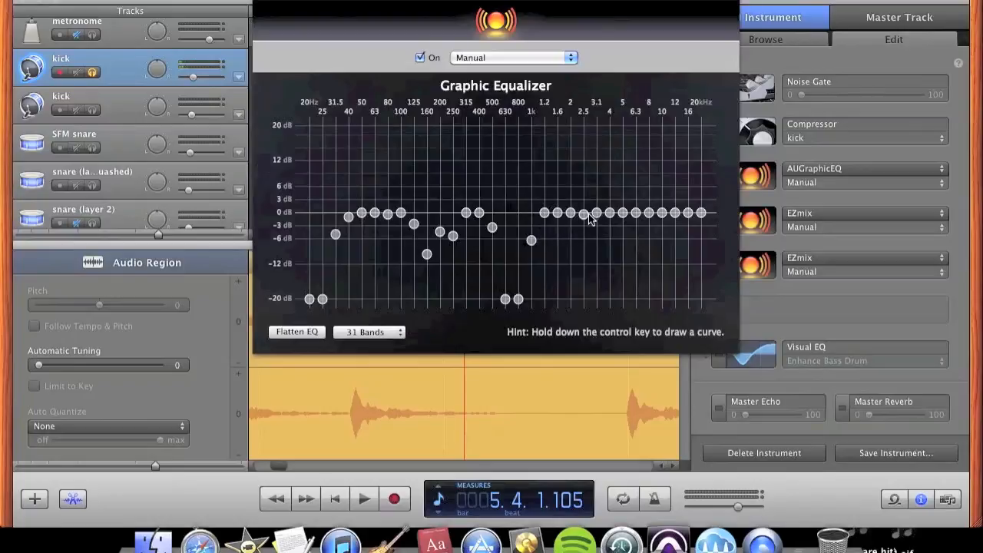
mouse_move(606, 211)
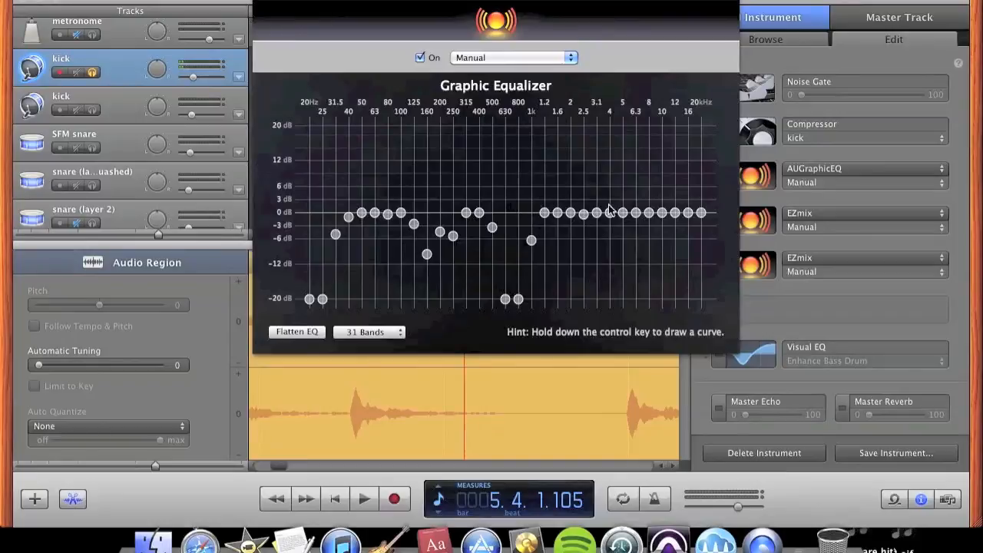
mouse_move(392, 219)
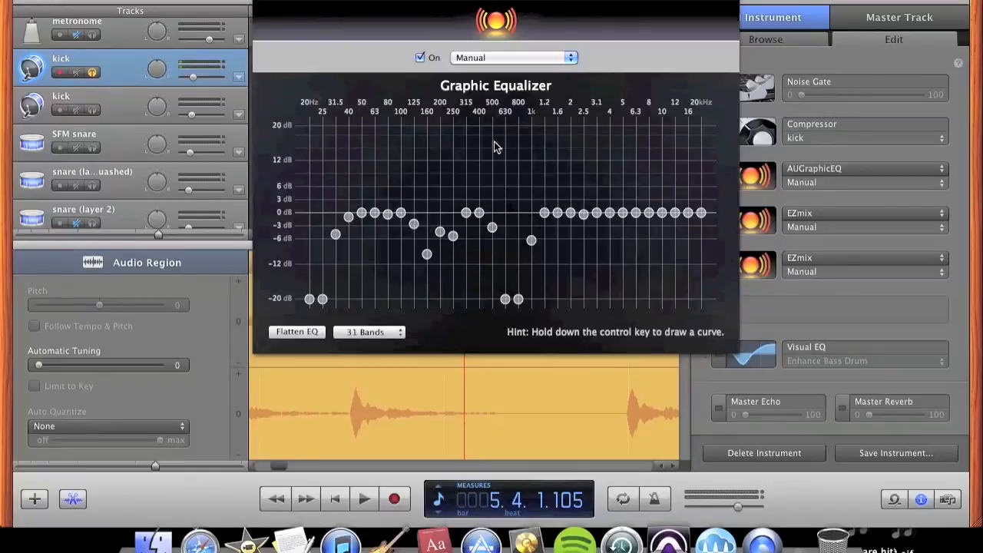
mouse_move(414, 129)
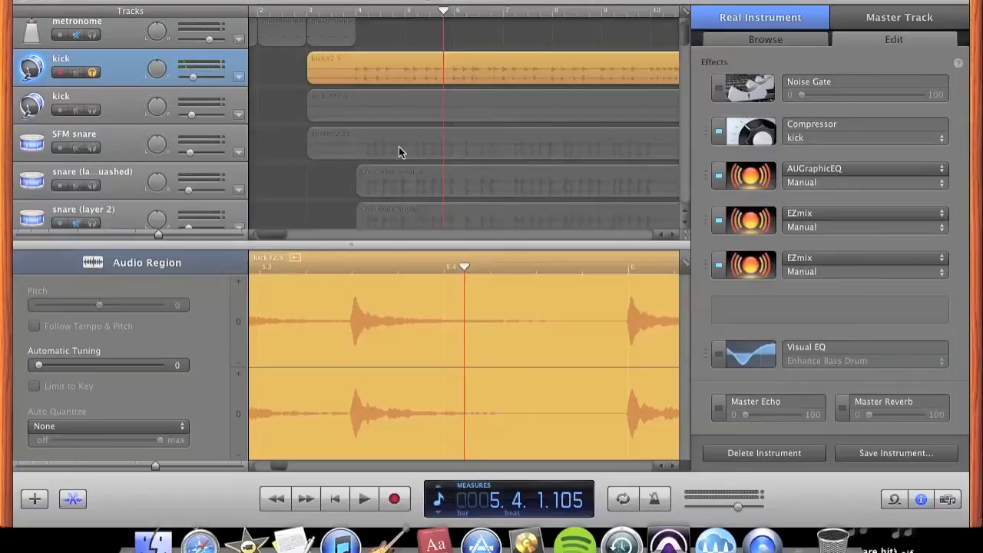
mouse_move(732, 154)
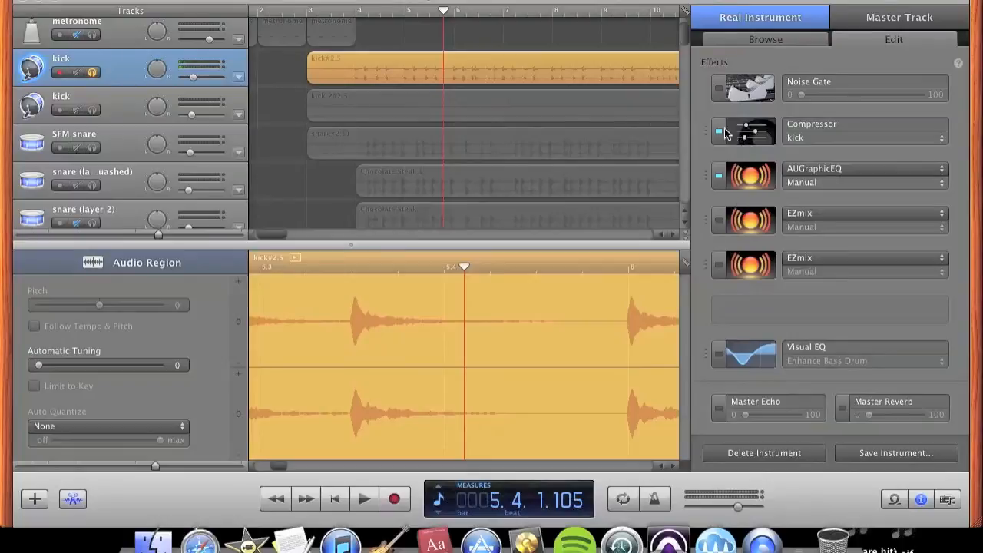
mouse_move(749, 139)
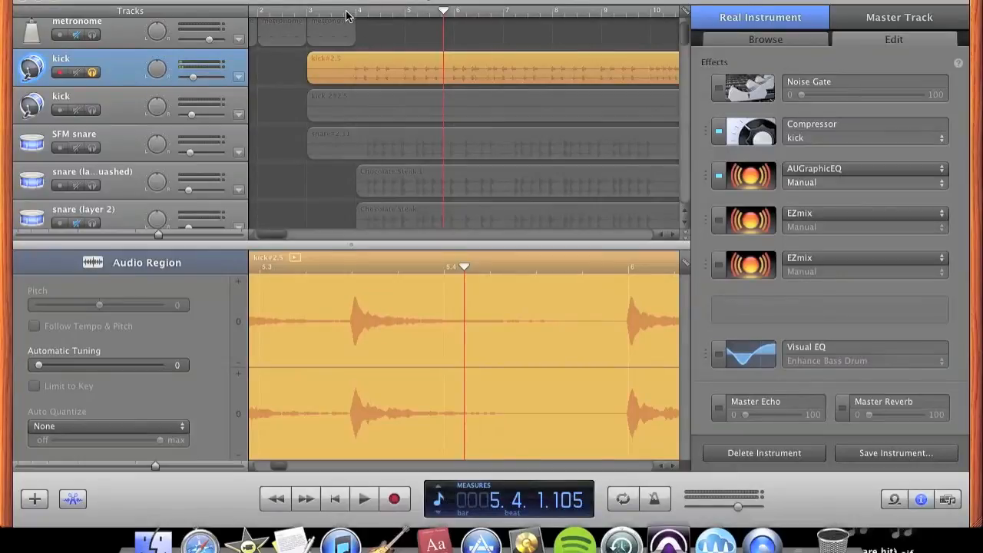
mouse_move(348, 15)
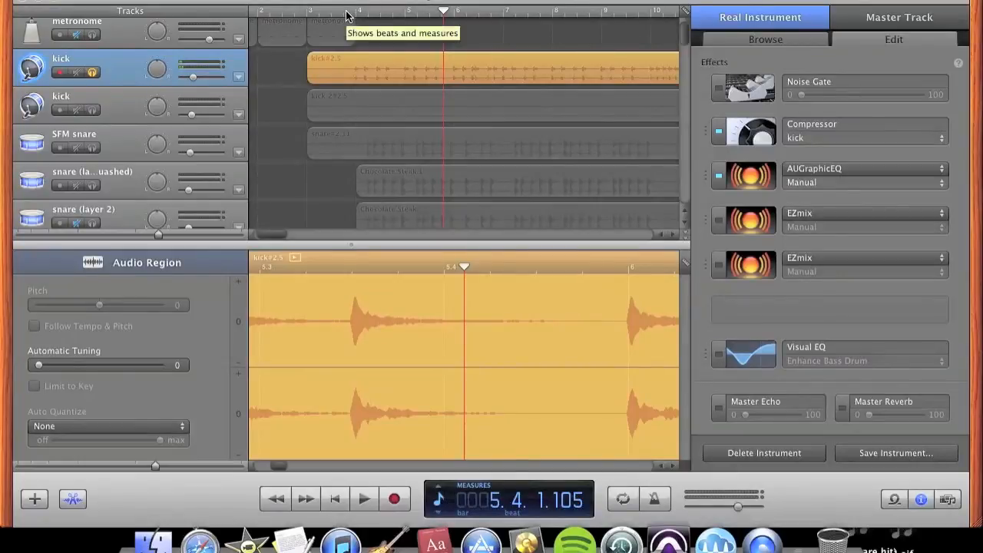
- Move the playhead to bar 4 and re-enable the AUGraphicEQ effect
left_click(364, 498)
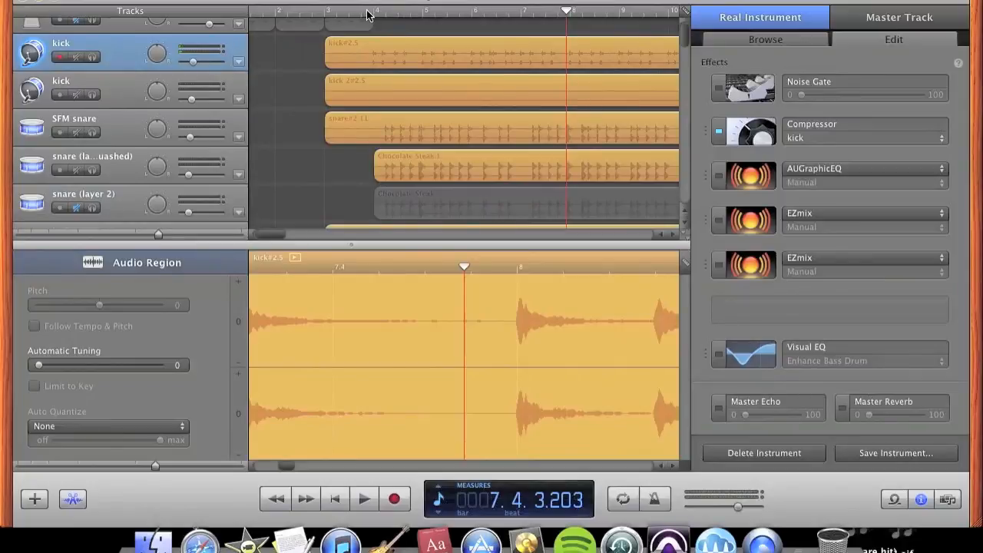
left_click(364, 498)
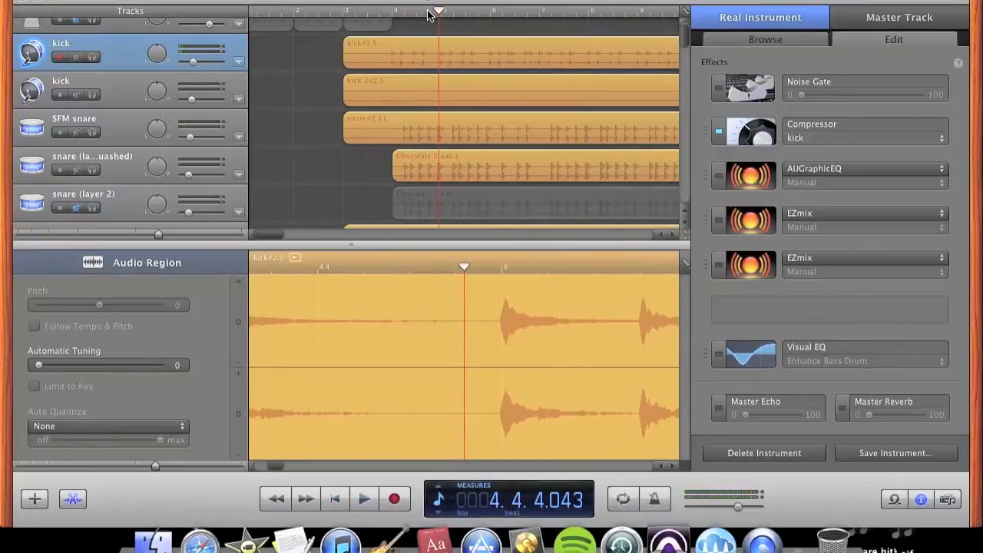
mouse_move(695, 166)
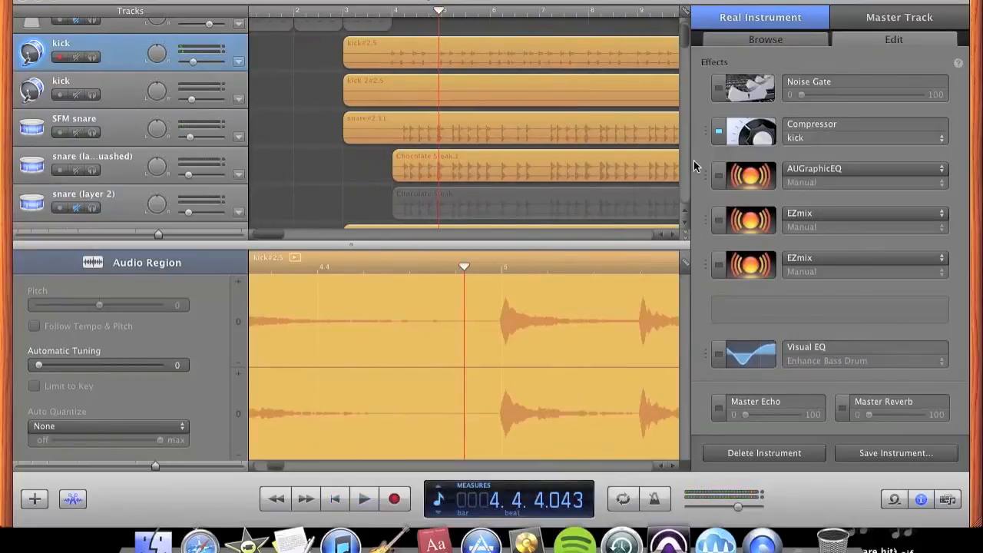
left_click(717, 177)
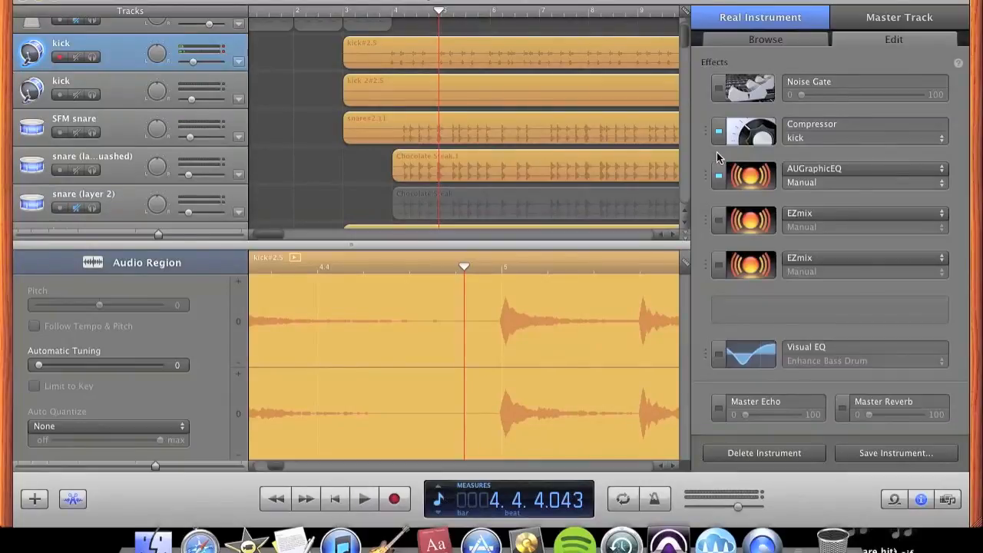
mouse_move(722, 225)
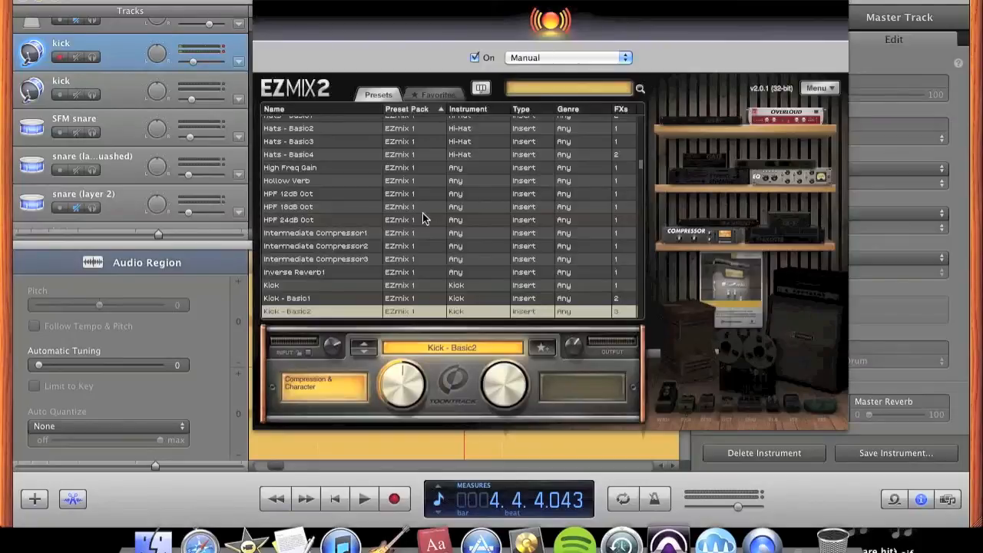
- Scroll the EZmix 2 preset list to the Kick presets and reposition playback
scroll("down", 3)
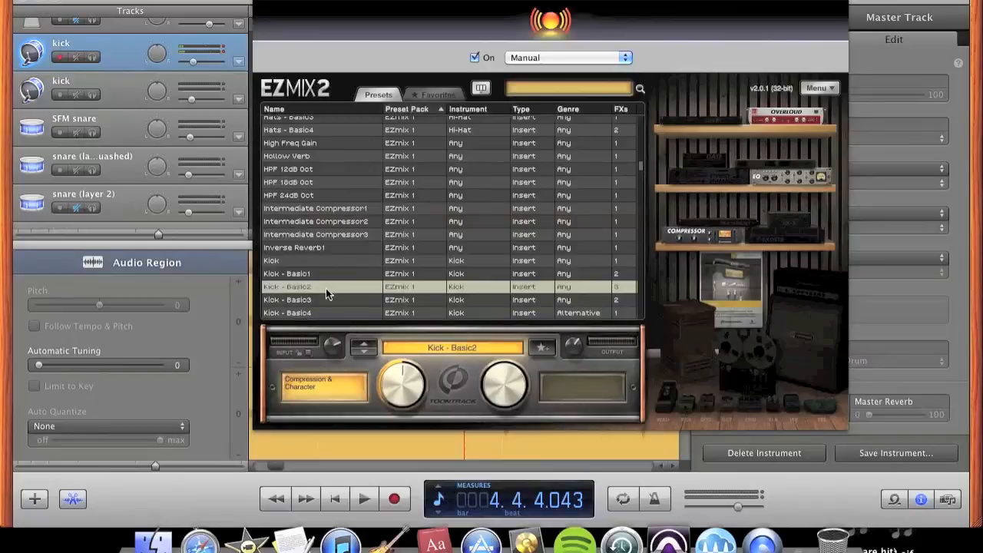
mouse_move(320, 295)
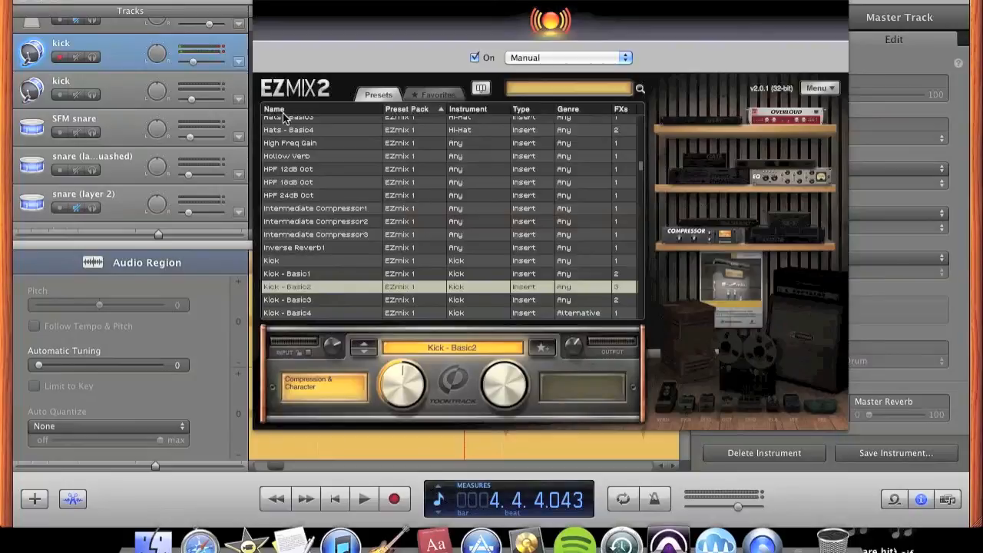
mouse_move(412, 121)
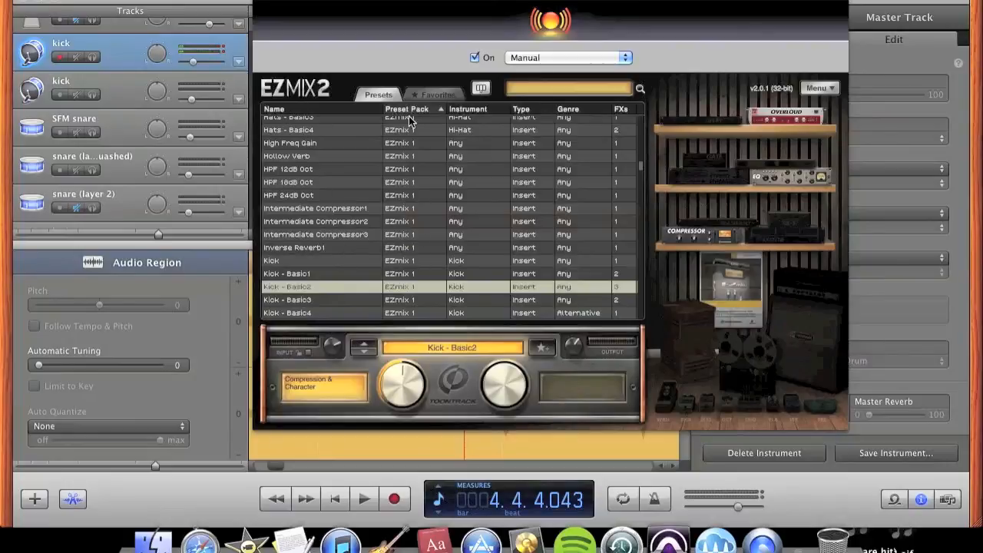
left_click(364, 498)
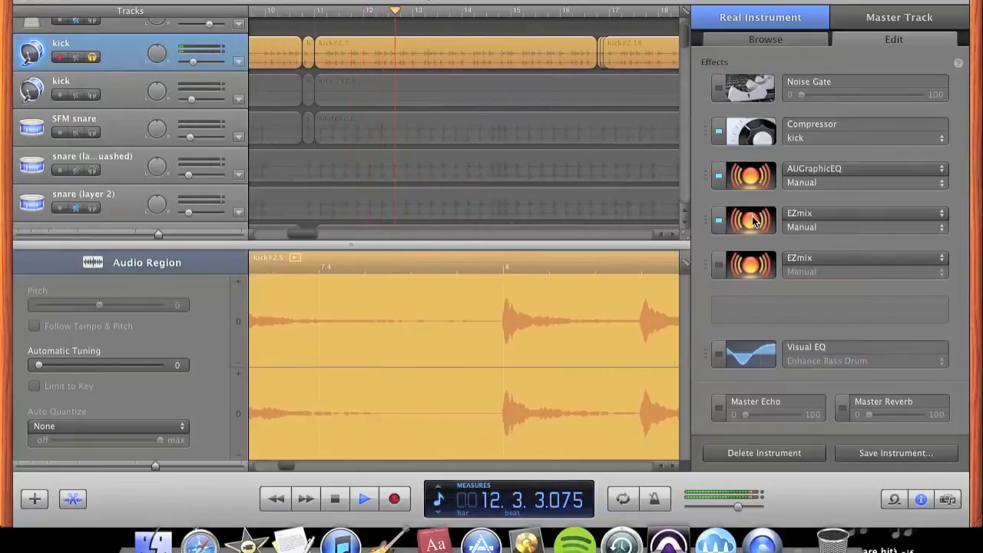
- Select the first EZmix effect and open its window with Kick - Basic1 loaded
left_click(743, 220)
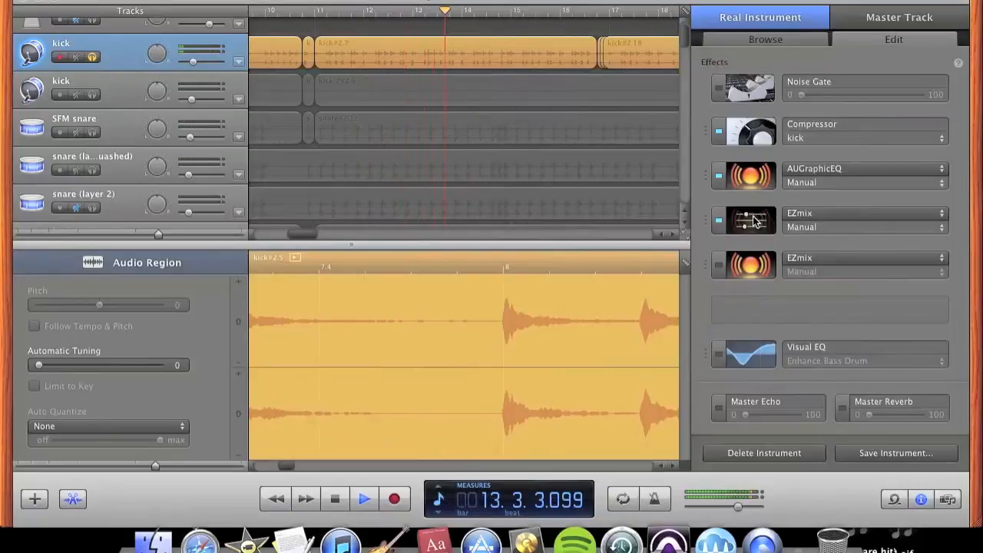
double_click(742, 221)
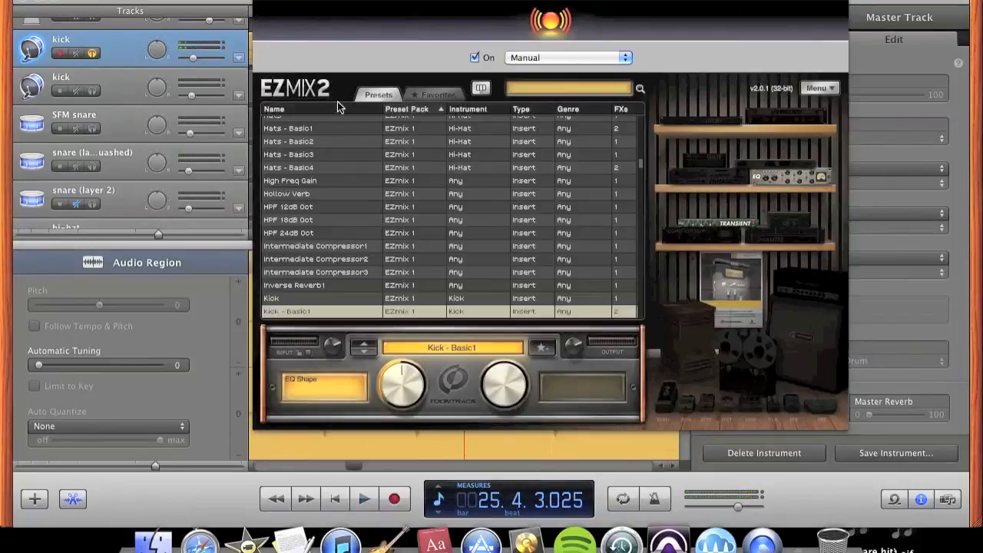